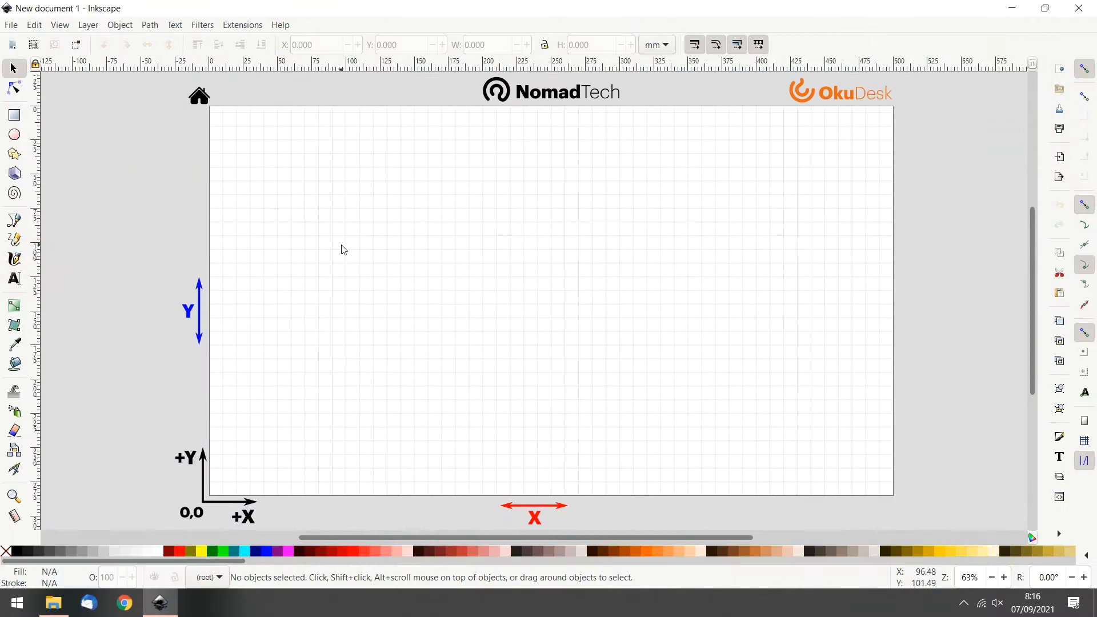
{"action": "mouse_move", "coordinate": [298, 313]}
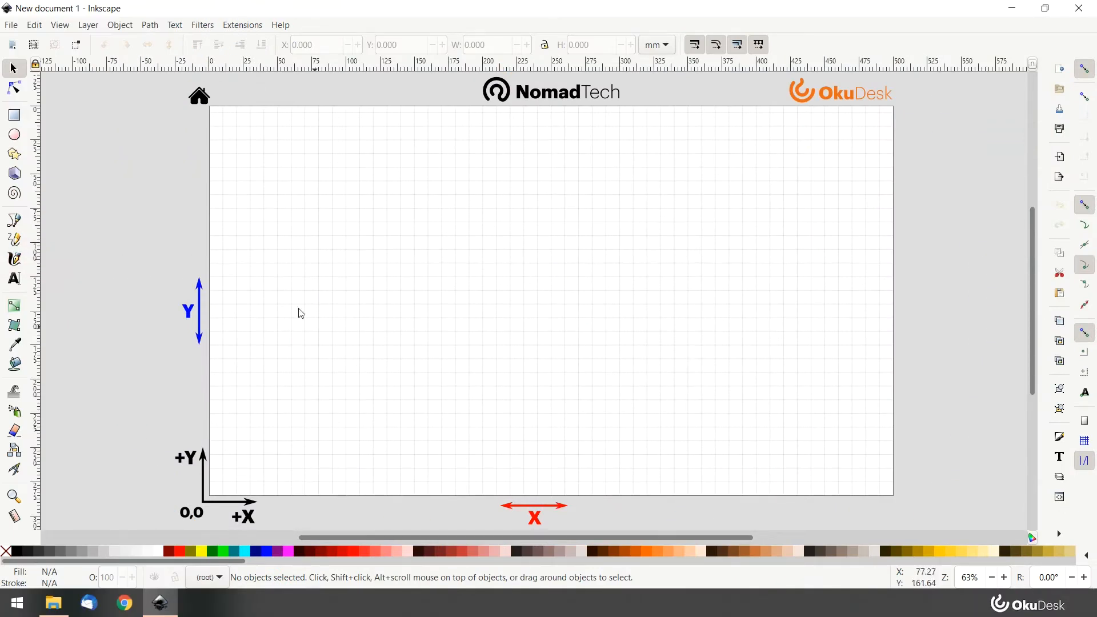
{"action": "mouse_move", "coordinate": [13, 279]}
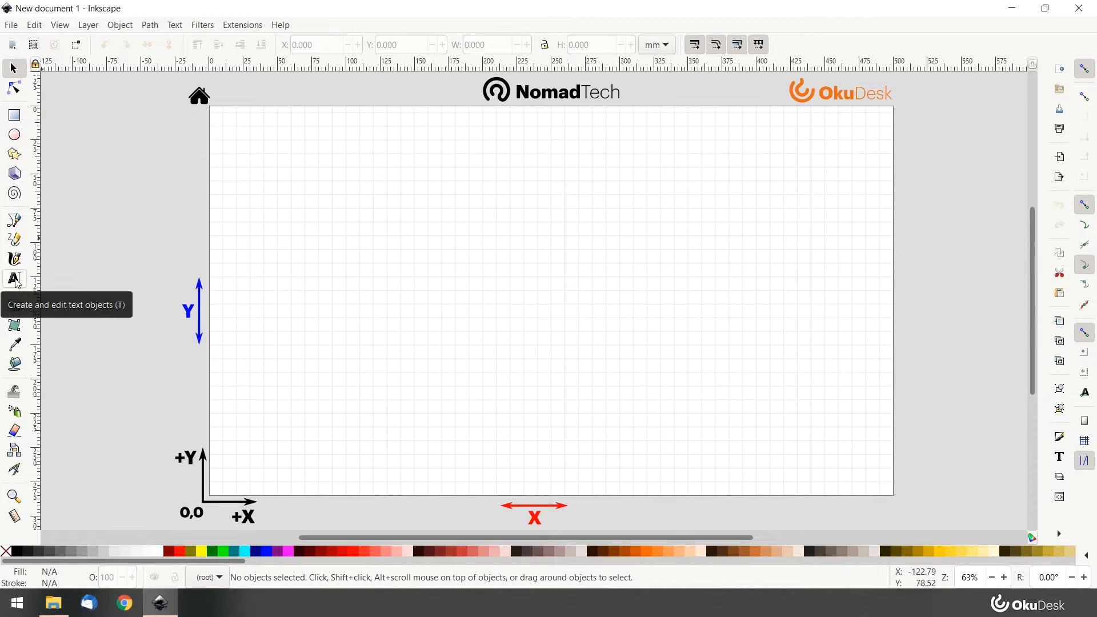
- Create a text object on the canvas reading 'Blas'
{"action": "left_click", "coordinate": [14, 279]}
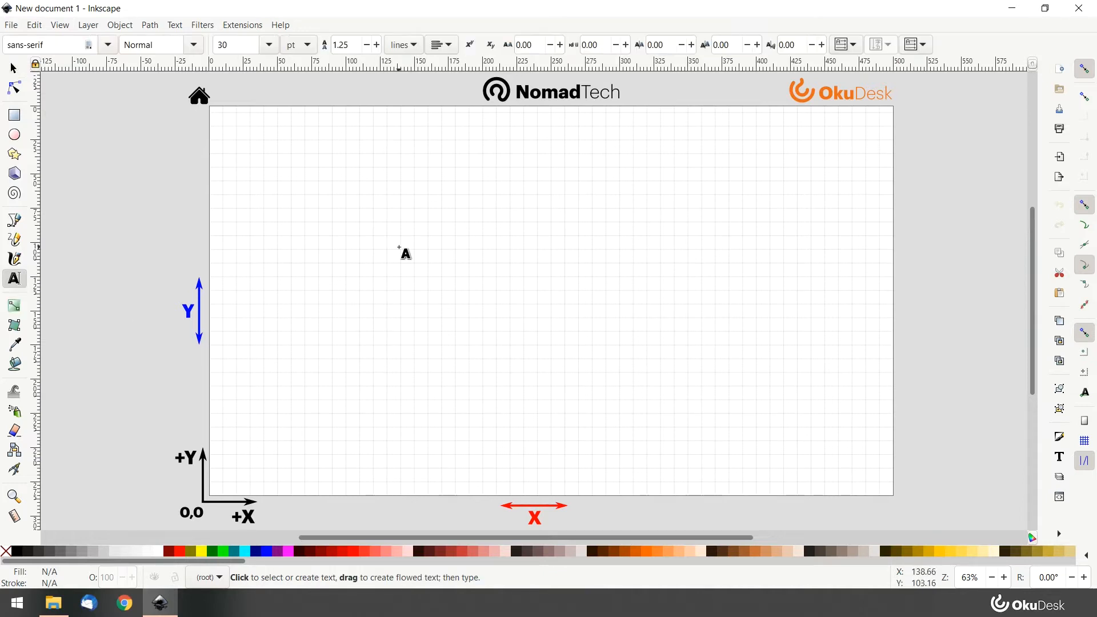
{"action": "left_click", "coordinate": [400, 241]}
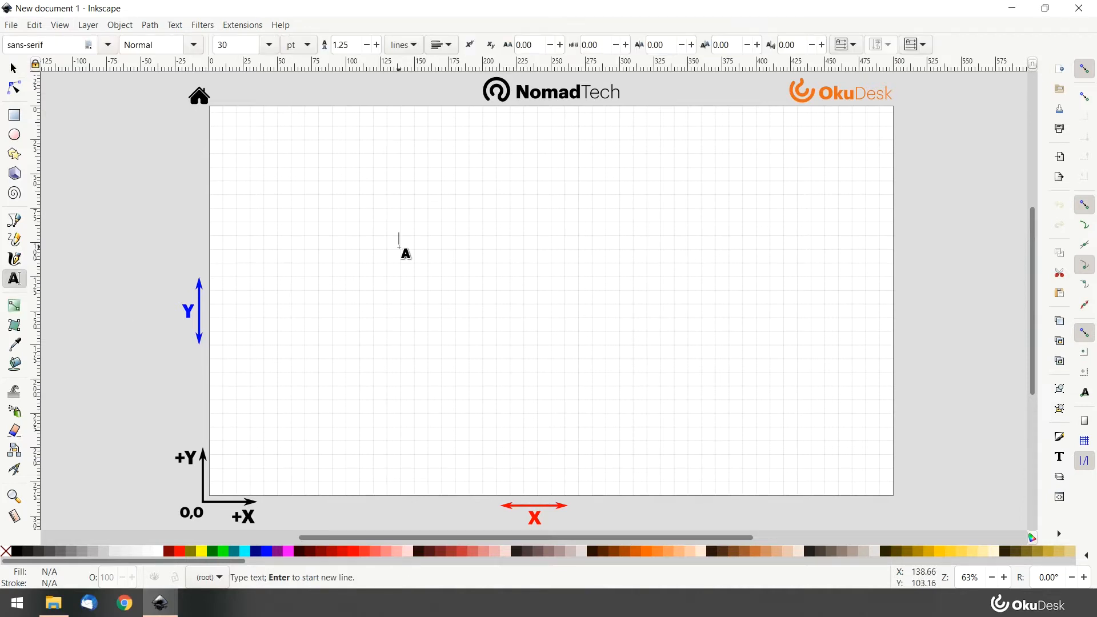
{"action": "type", "text": "Blas"}
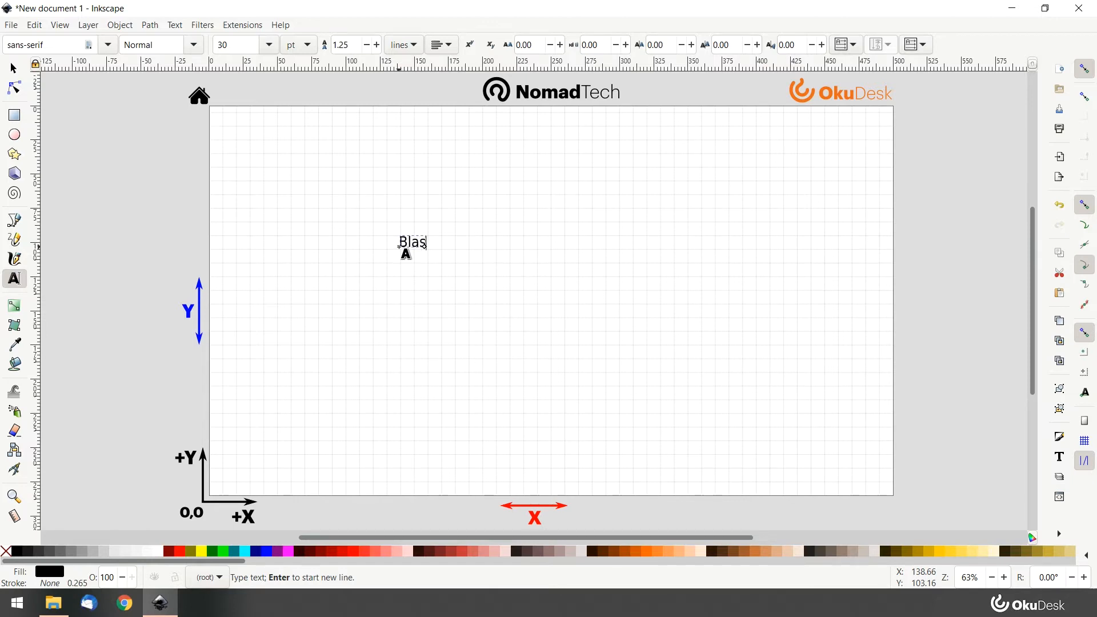
- Enlarge Blas to about 188 pt and try ScriptS, Segoe UI Historic, Showcard Gothic, Simplicity before CUTE FROG
{"action": "left_click", "coordinate": [12, 68]}
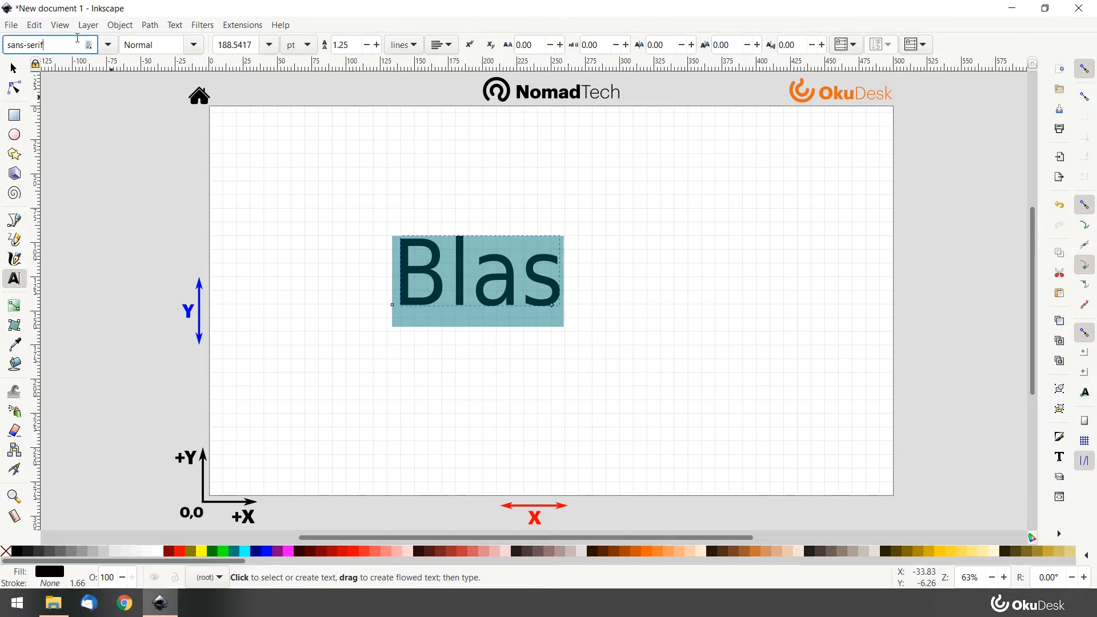
{"action": "type", "text": "ScriptS"}
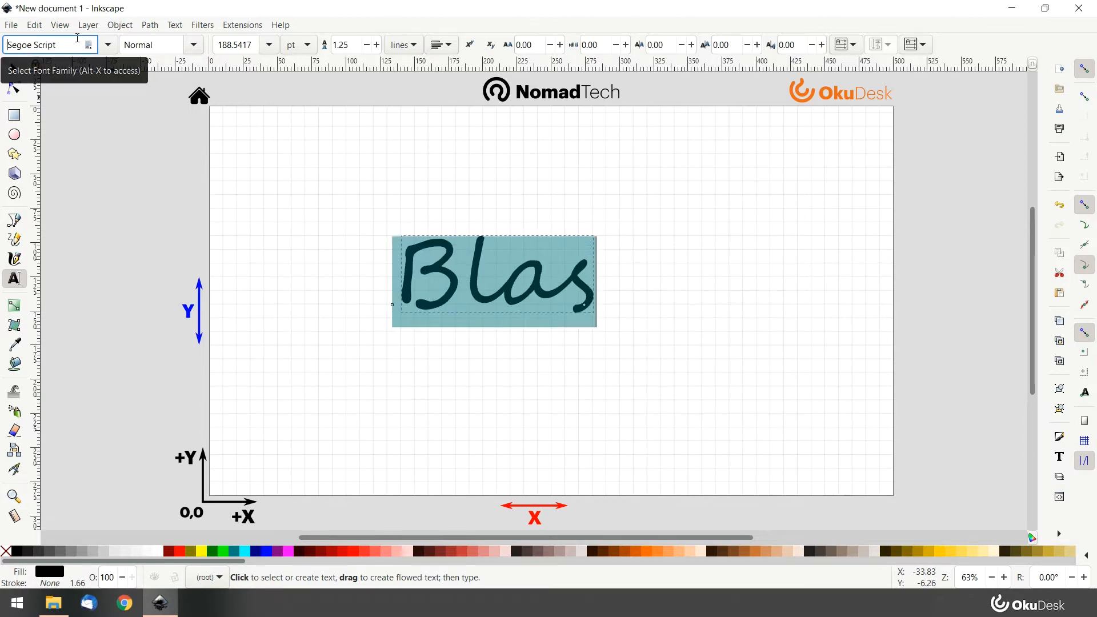
{"action": "type", "text": "Segoe UI Historic"}
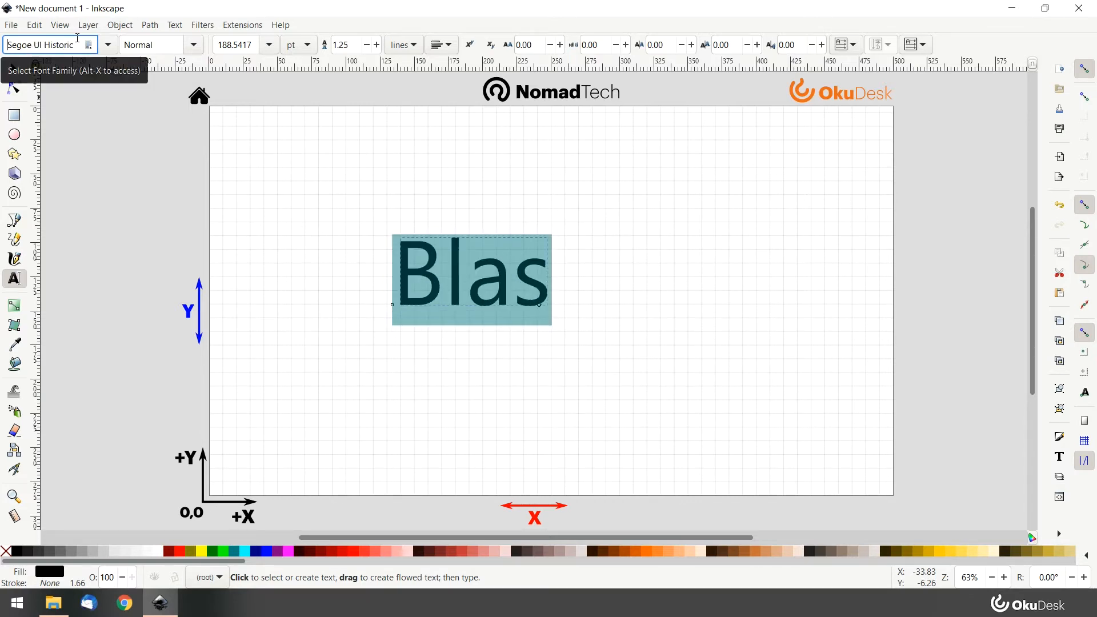
{"action": "type", "text": "Showcard Gothic"}
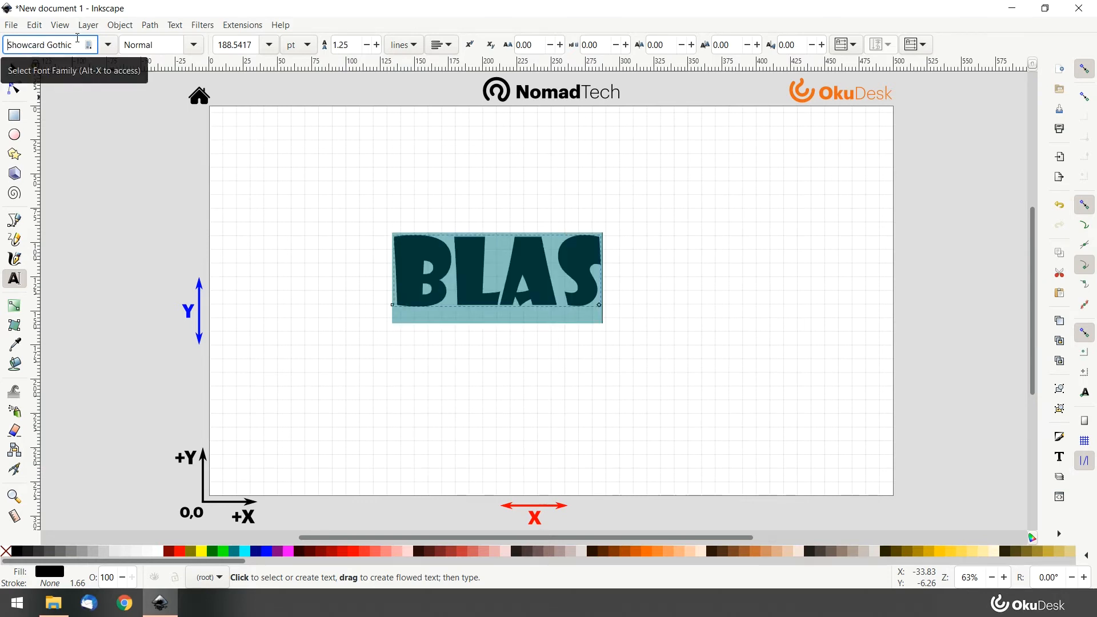
{"action": "type", "text": "Simplicity"}
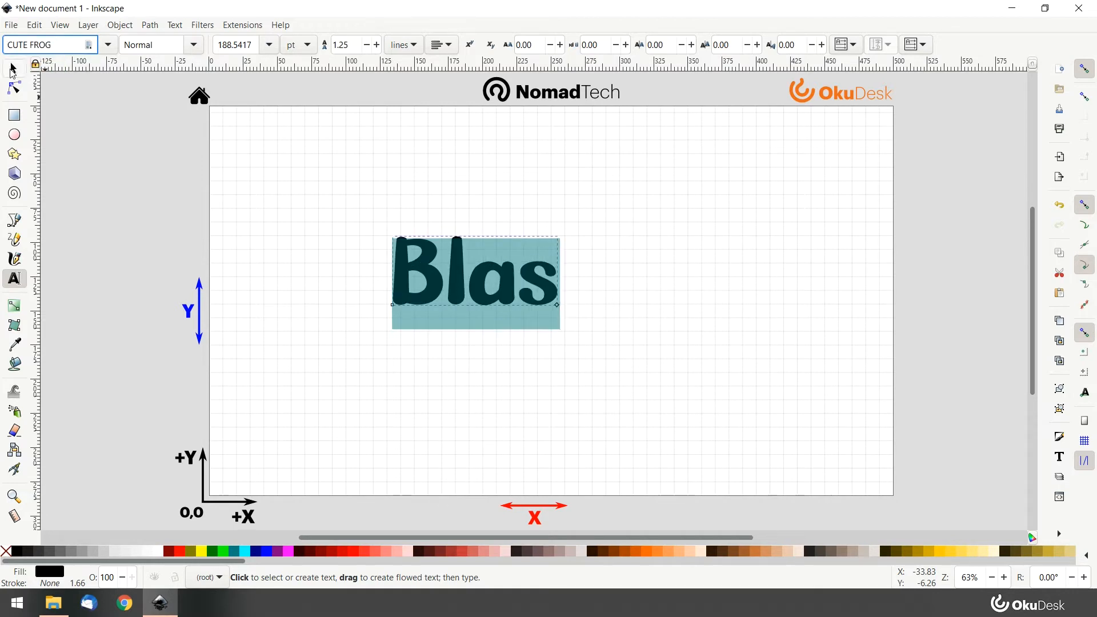
- Convert the Blas text with Object to Path into a group of four letter paths
{"action": "left_click", "coordinate": [12, 67]}
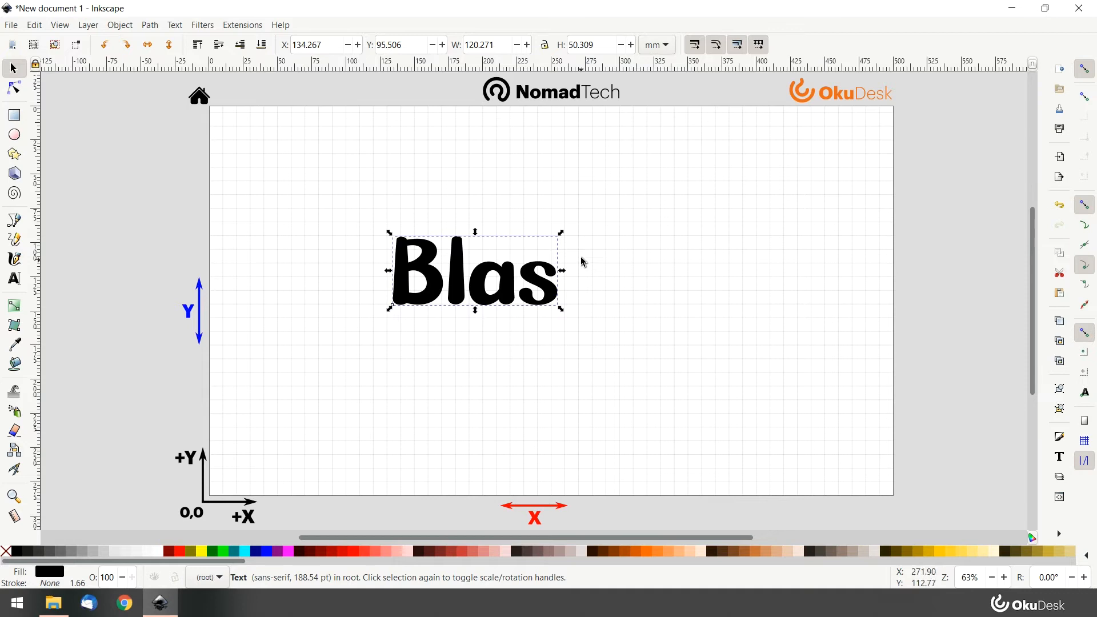
{"action": "mouse_move", "coordinate": [563, 313]}
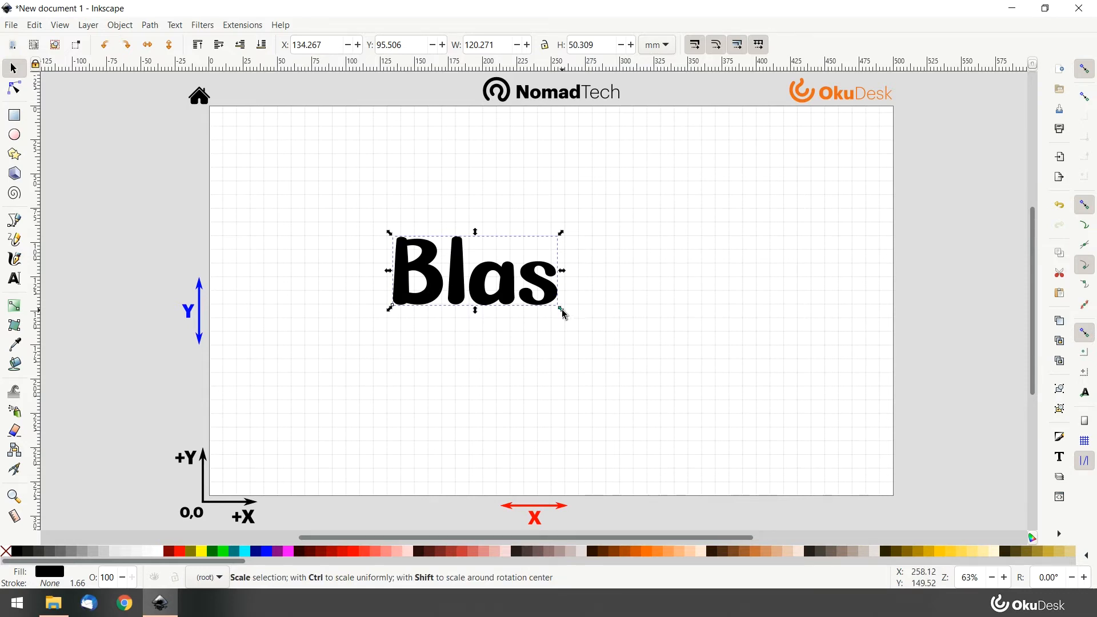
{"action": "double_click", "coordinate": [490, 273]}
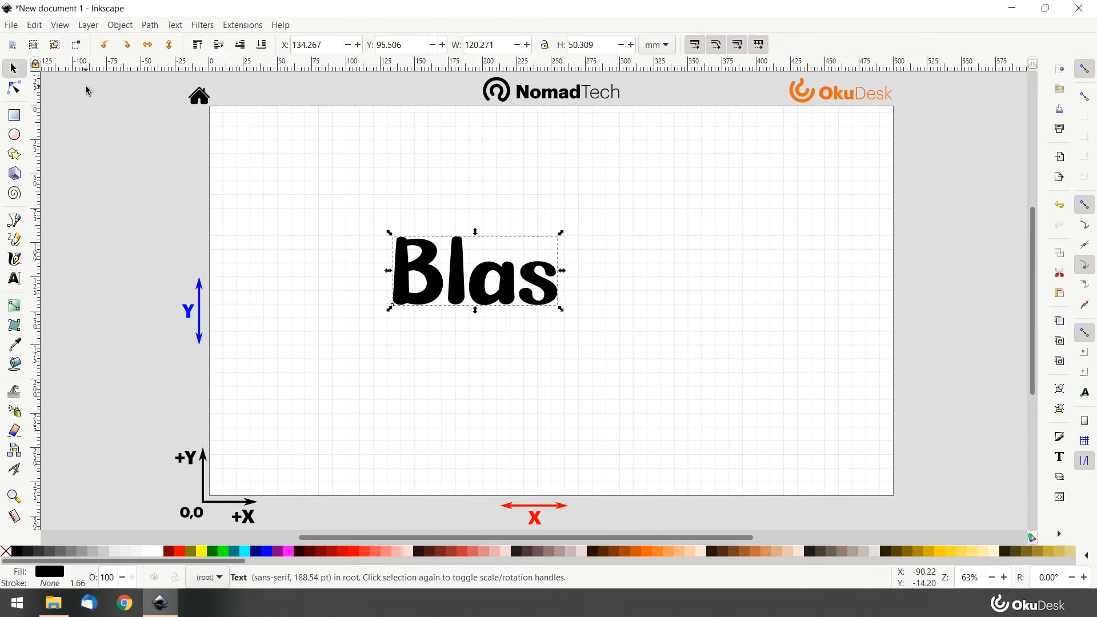
{"action": "mouse_move", "coordinate": [149, 27]}
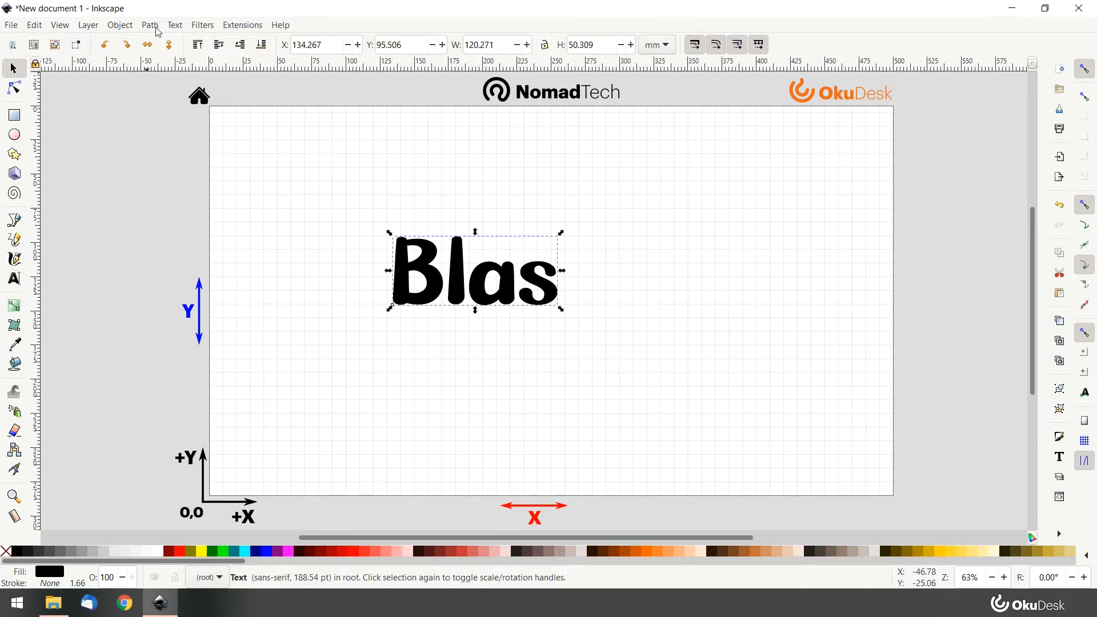
{"action": "left_click", "coordinate": [148, 24]}
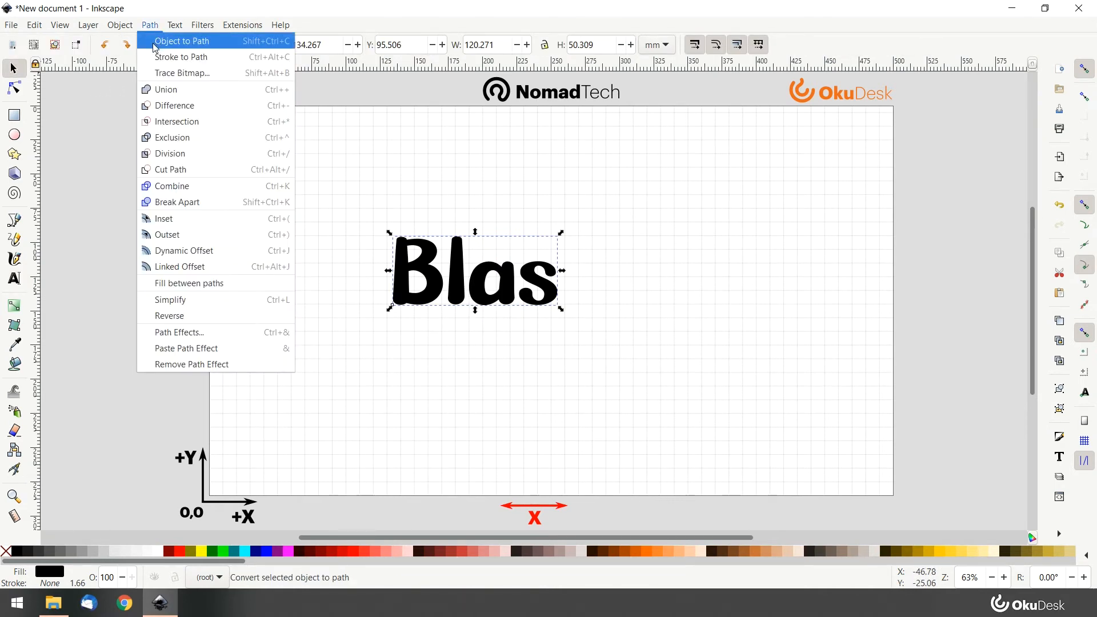
{"action": "left_click", "coordinate": [181, 41]}
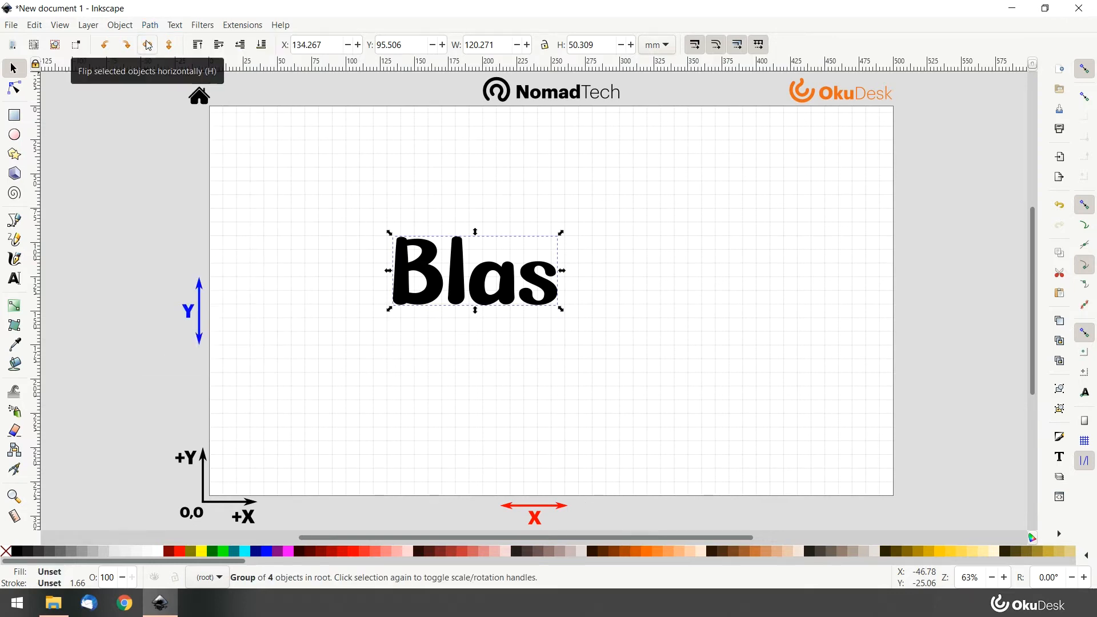
{"action": "mouse_move", "coordinate": [275, 593]}
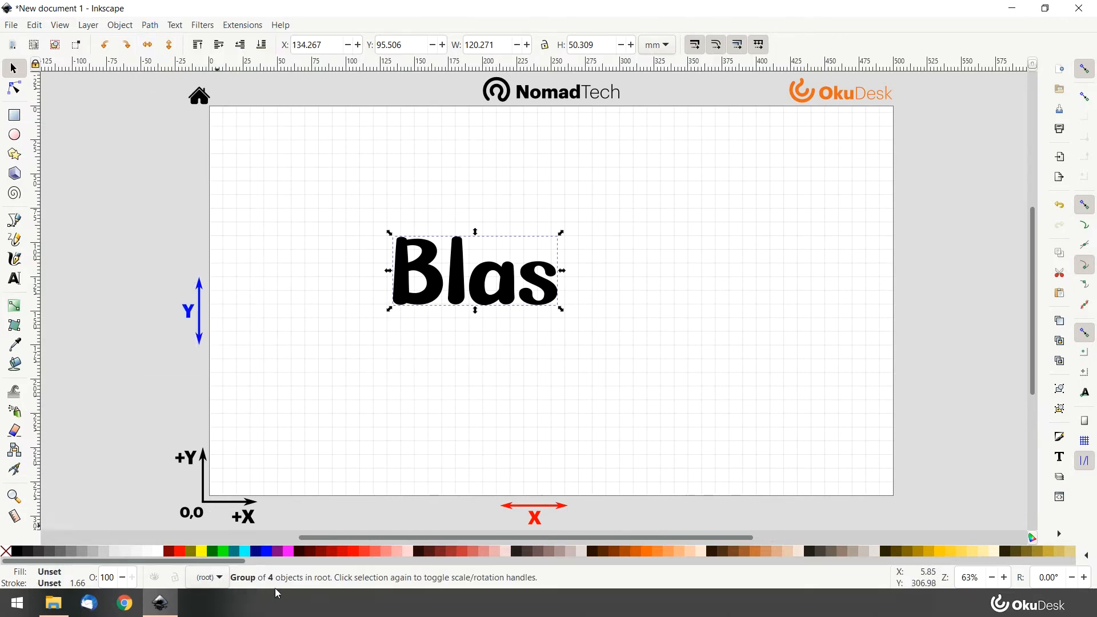
{"action": "mouse_move", "coordinate": [250, 537]}
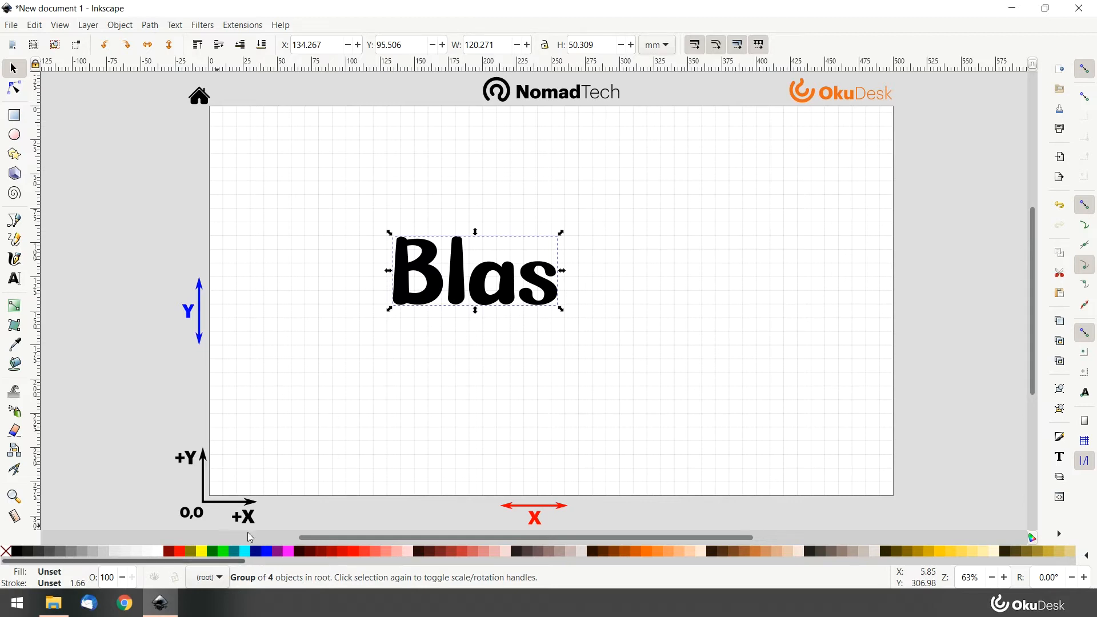
{"action": "mouse_move", "coordinate": [179, 106]}
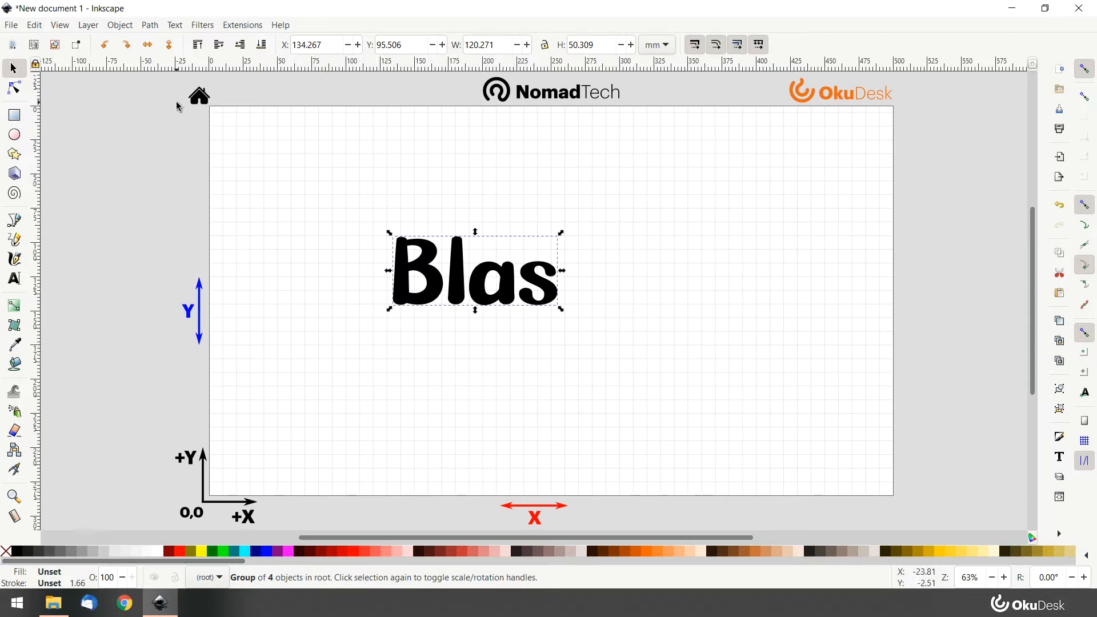
- Ungroup the four Blas letters, merge them into one path and nudge it left
{"action": "left_click", "coordinate": [119, 23]}
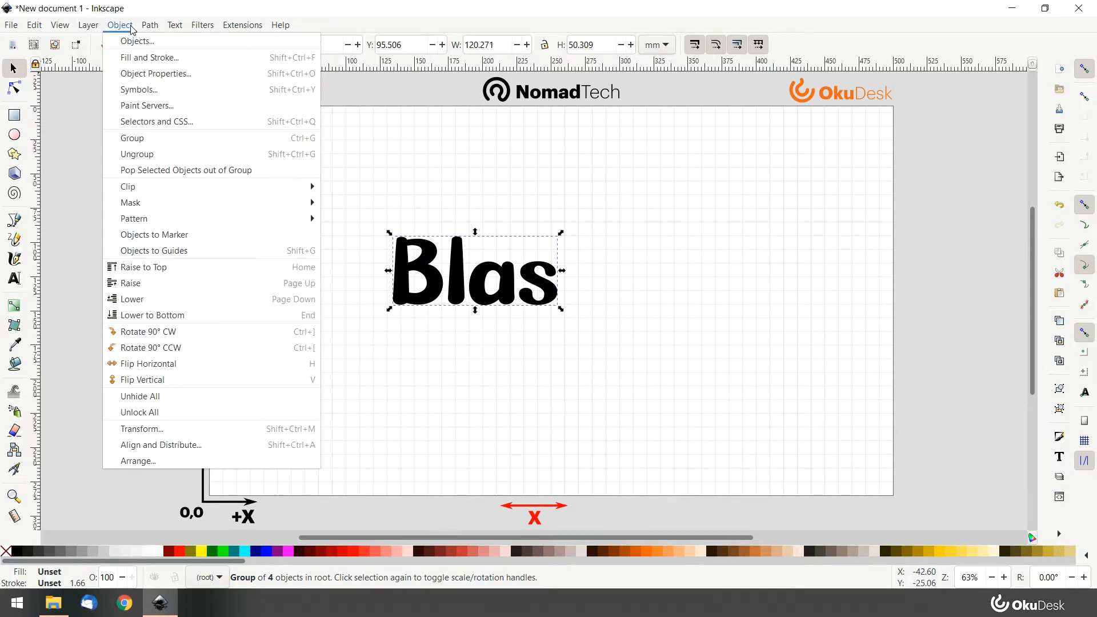
{"action": "left_click", "coordinate": [136, 155]}
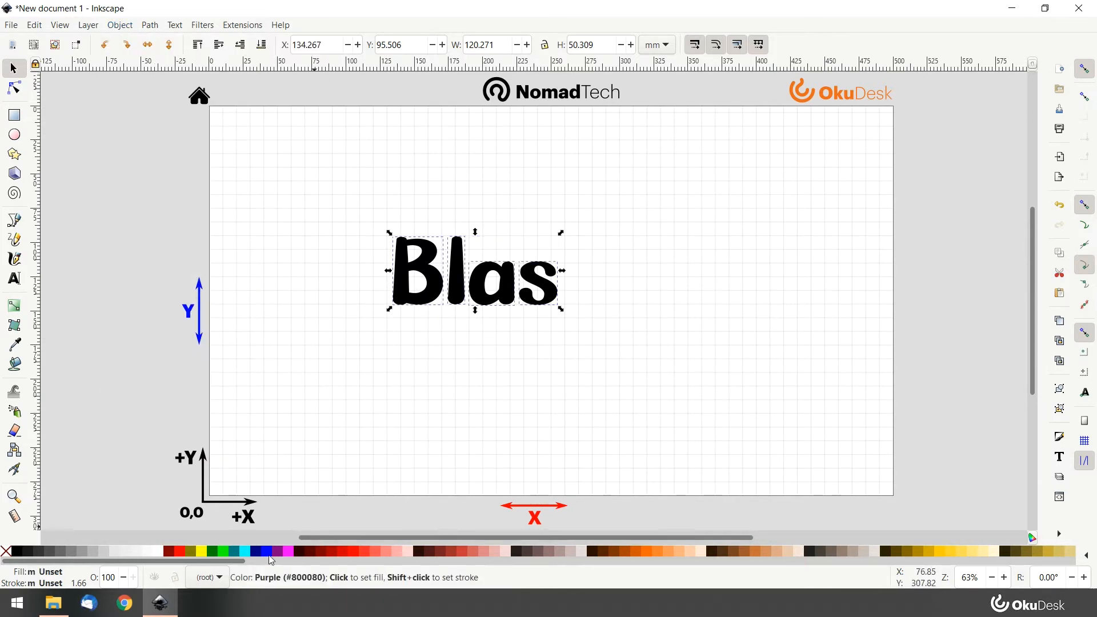
{"action": "left_click", "coordinate": [438, 323]}
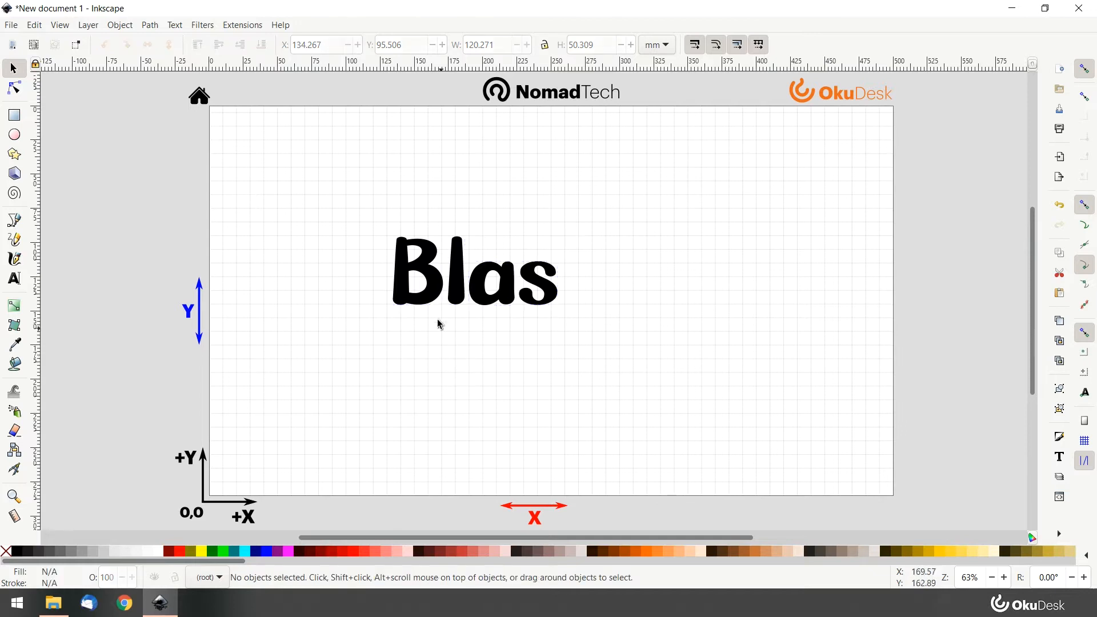
{"action": "left_click", "coordinate": [455, 273]}
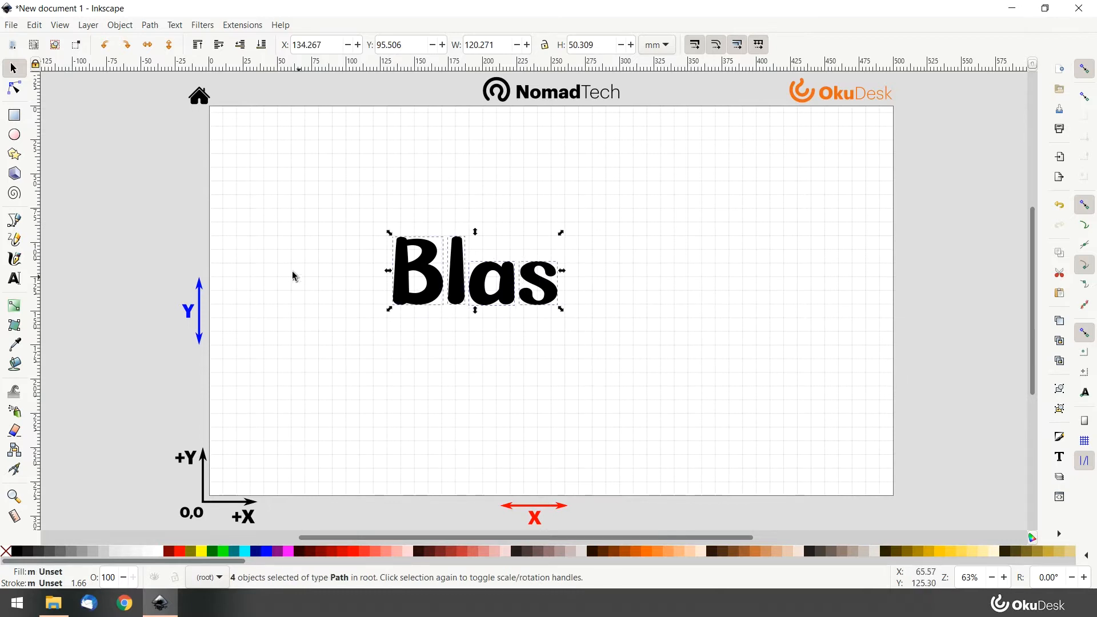
{"action": "left_click", "coordinate": [148, 24]}
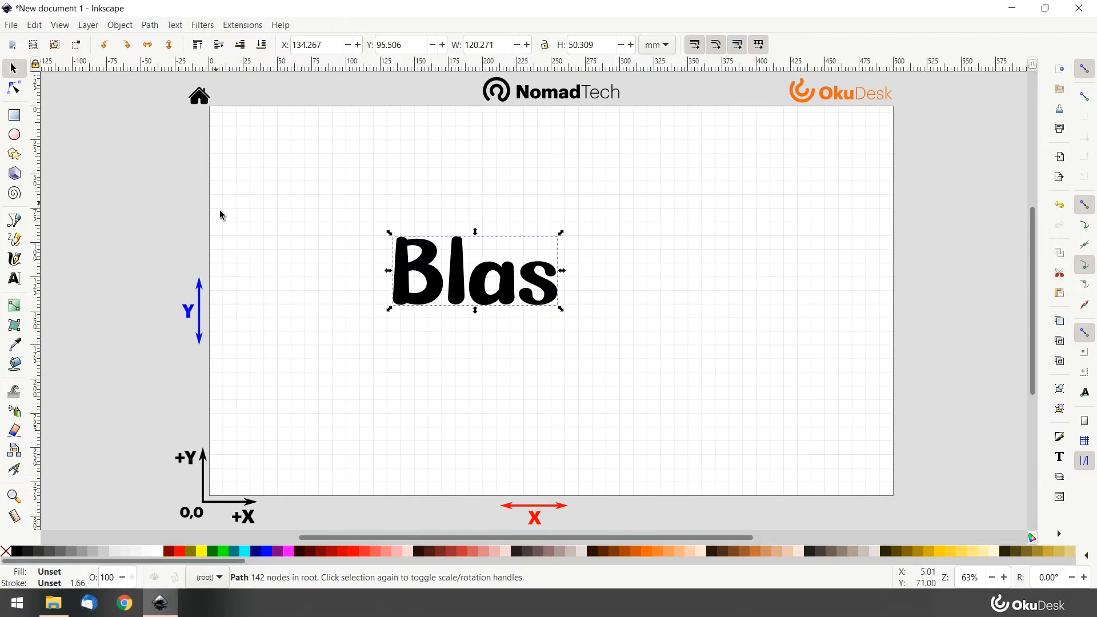
{"action": "mouse_move", "coordinate": [247, 588]}
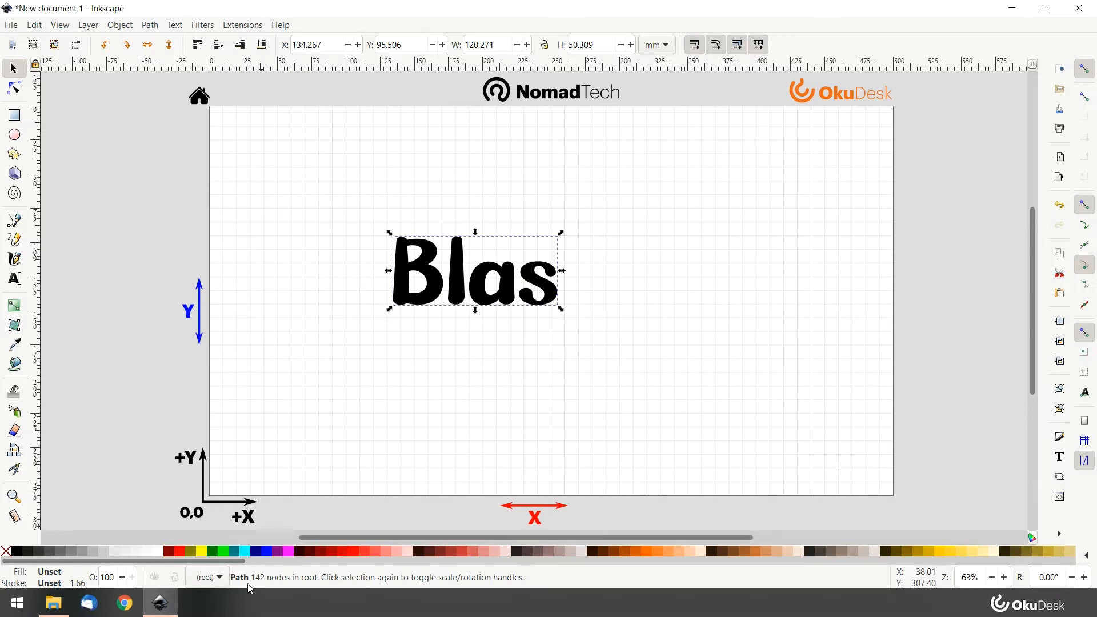
{"action": "mouse_move", "coordinate": [286, 289]}
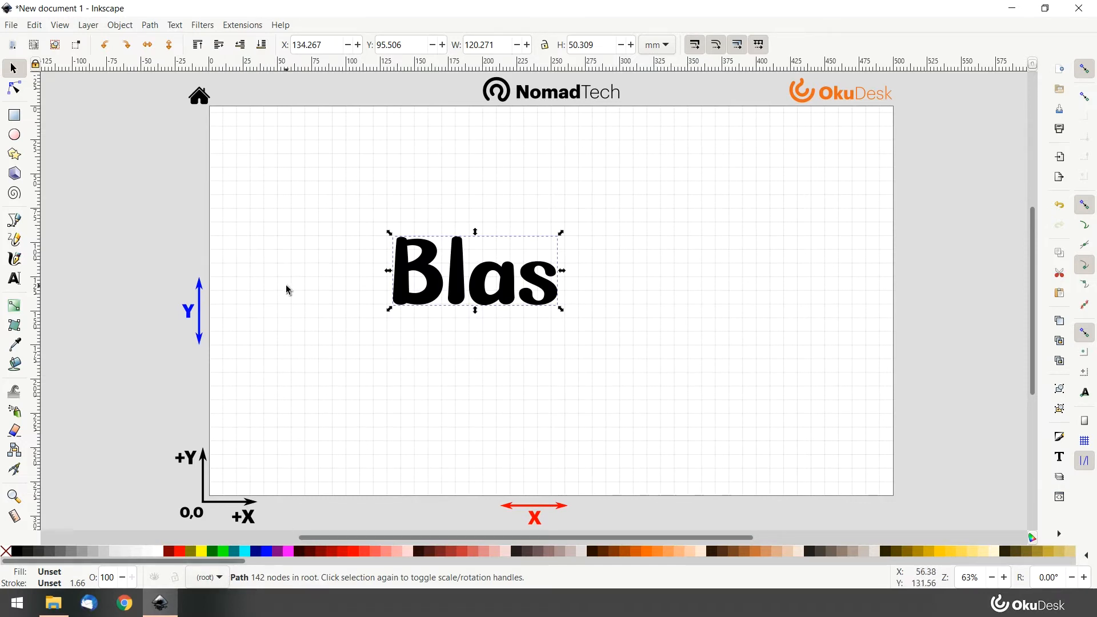
{"action": "left_click", "coordinate": [287, 289]}
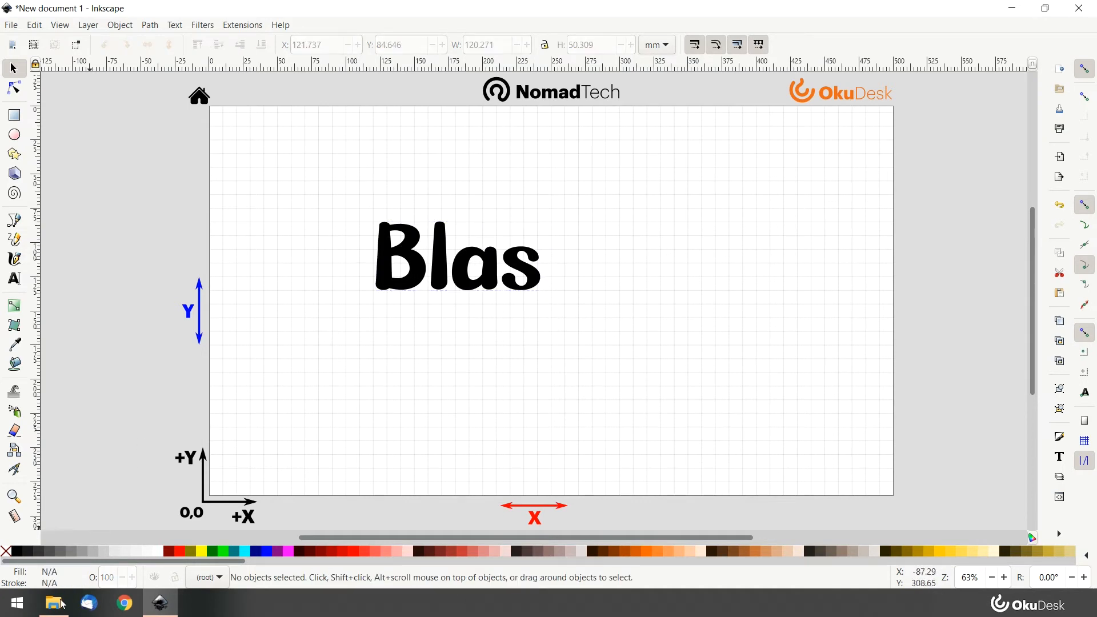
- Import Dog footprint.svg from Escritorio as editable objects, placed right of Blas
{"action": "left_click", "coordinate": [54, 602]}
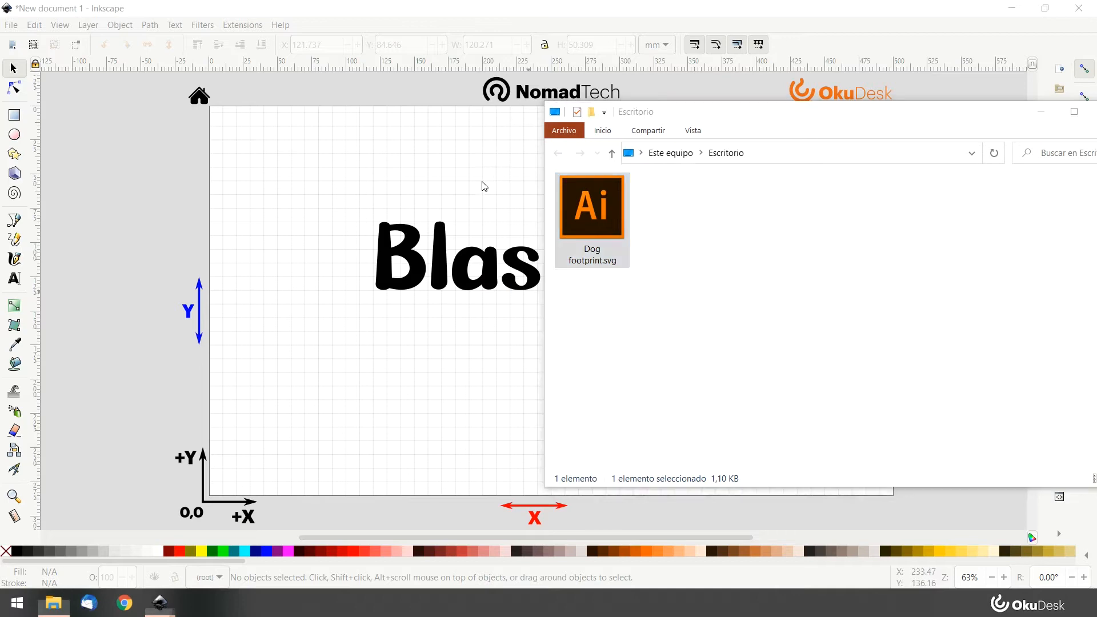
{"action": "double_click", "coordinate": [591, 205]}
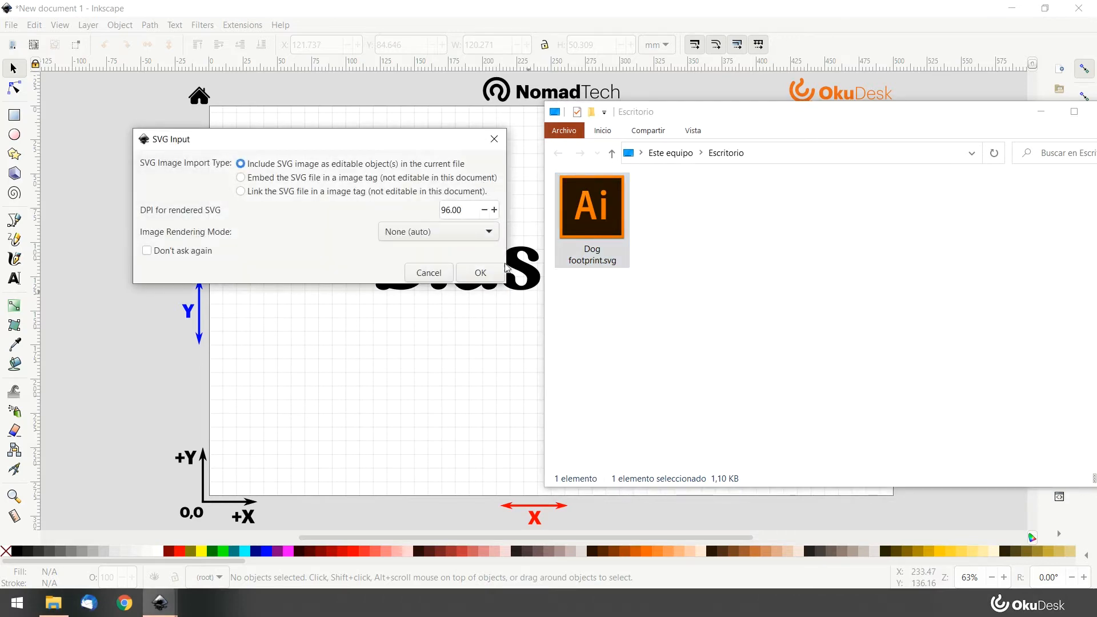
{"action": "left_click", "coordinate": [480, 273]}
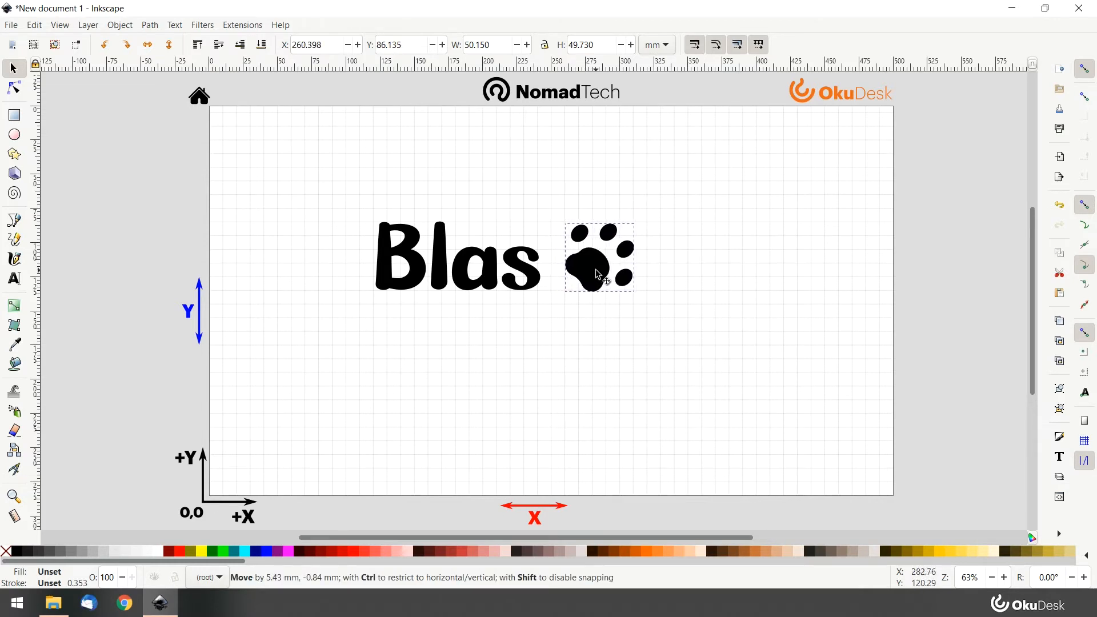
- Ungroup the paw print into its separate pad pieces
{"action": "left_click", "coordinate": [598, 257]}
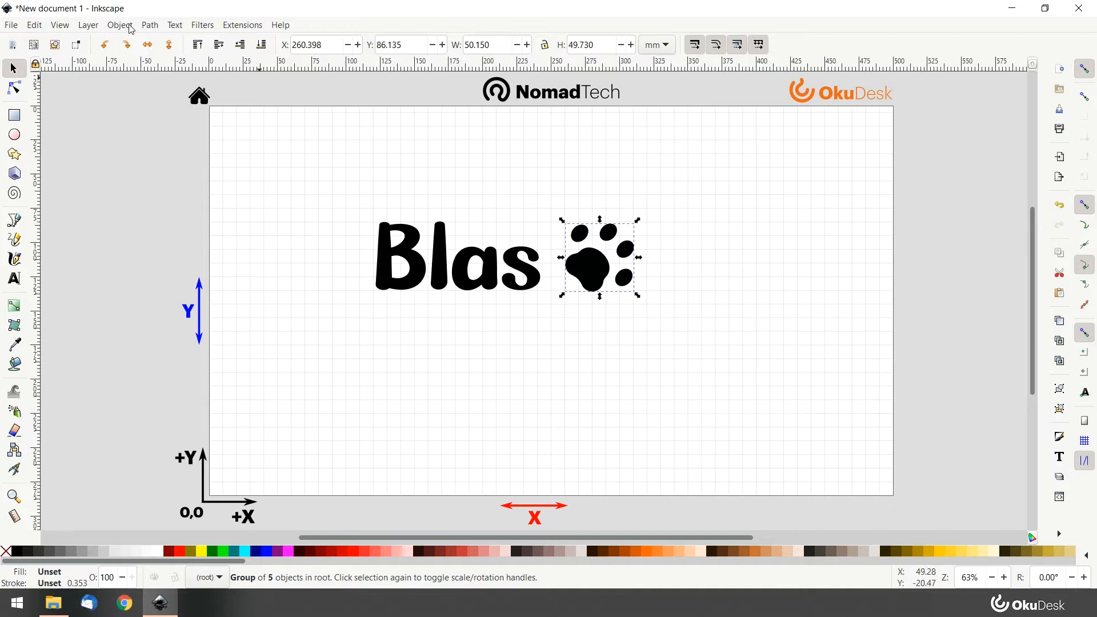
{"action": "left_click", "coordinate": [119, 24]}
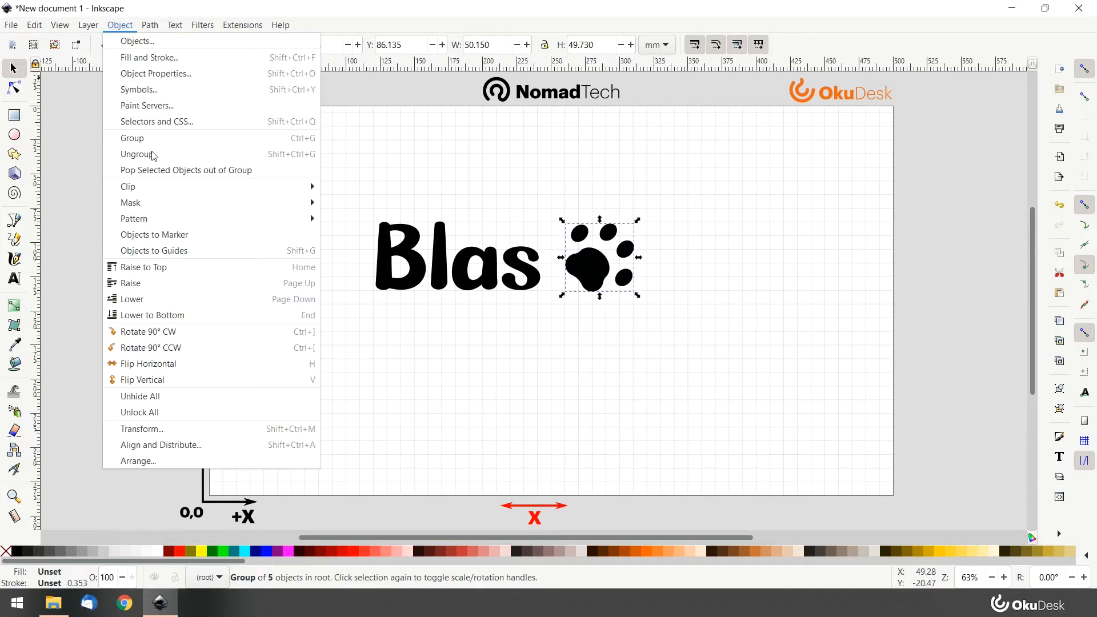
{"action": "left_click", "coordinate": [137, 154]}
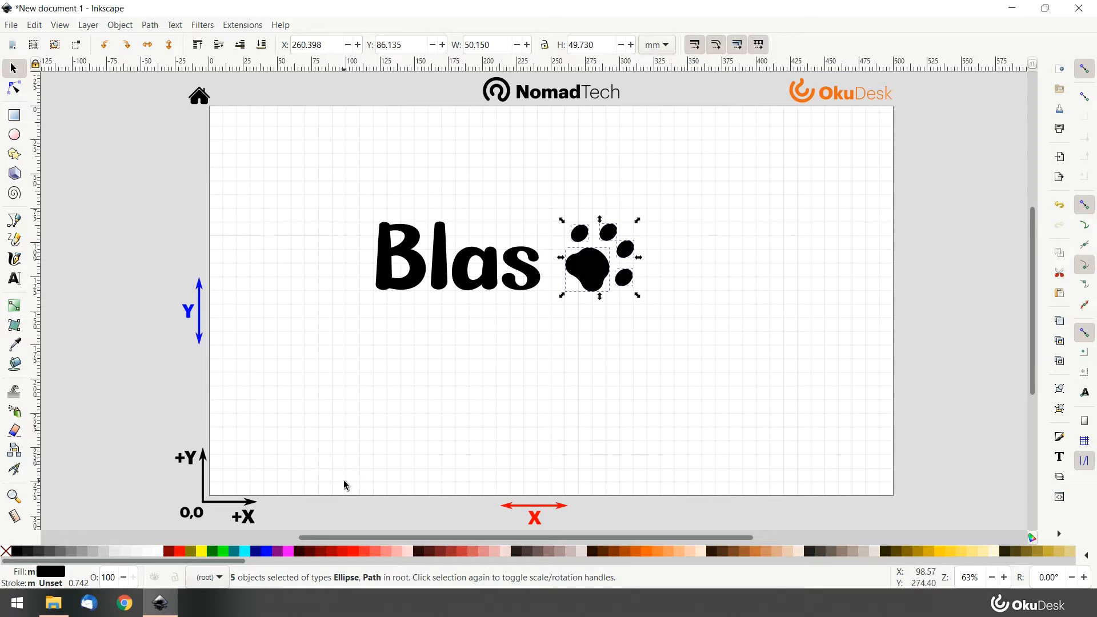
{"action": "mouse_move", "coordinate": [354, 594]}
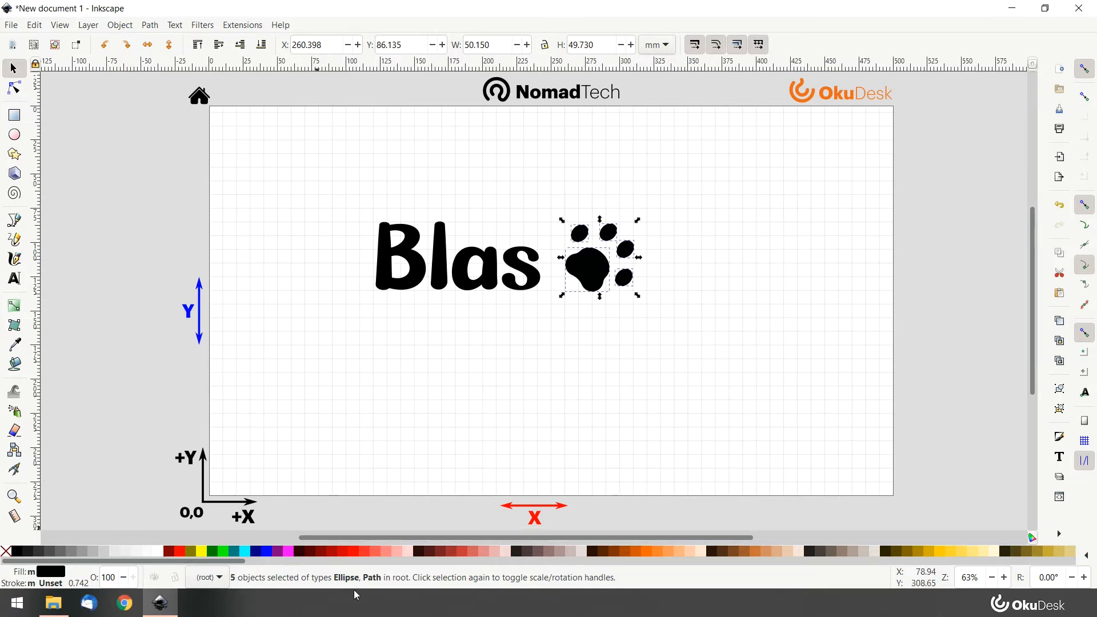
- Combine the Blas lettering and all paw pieces into a single 171-node path
{"action": "left_click", "coordinate": [580, 231]}
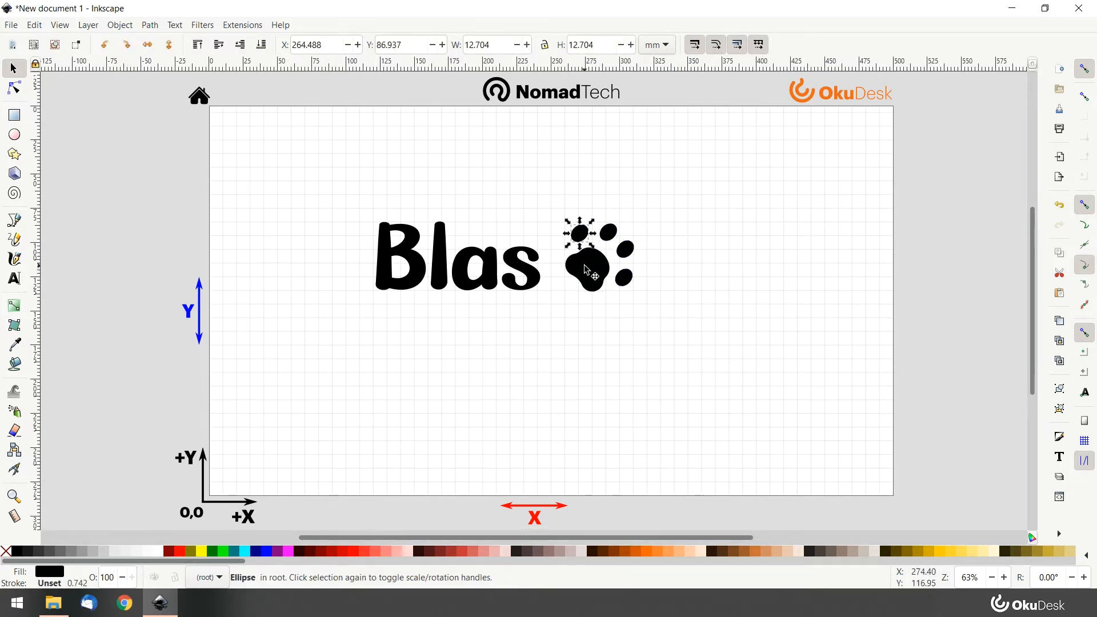
{"action": "left_click", "coordinate": [579, 231]}
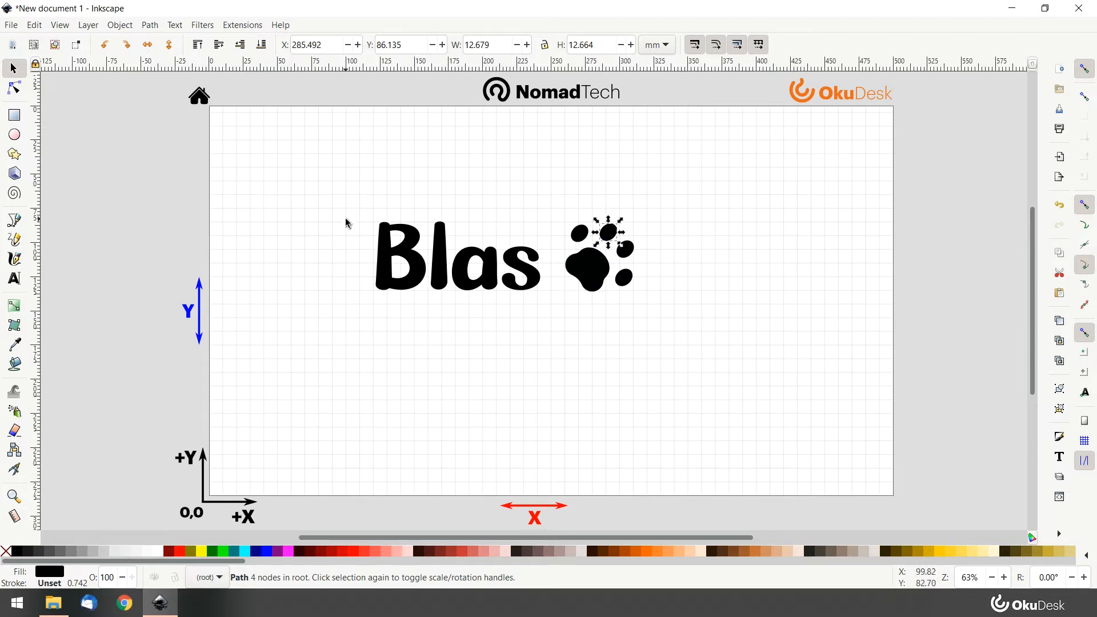
{"action": "left_click", "coordinate": [458, 259]}
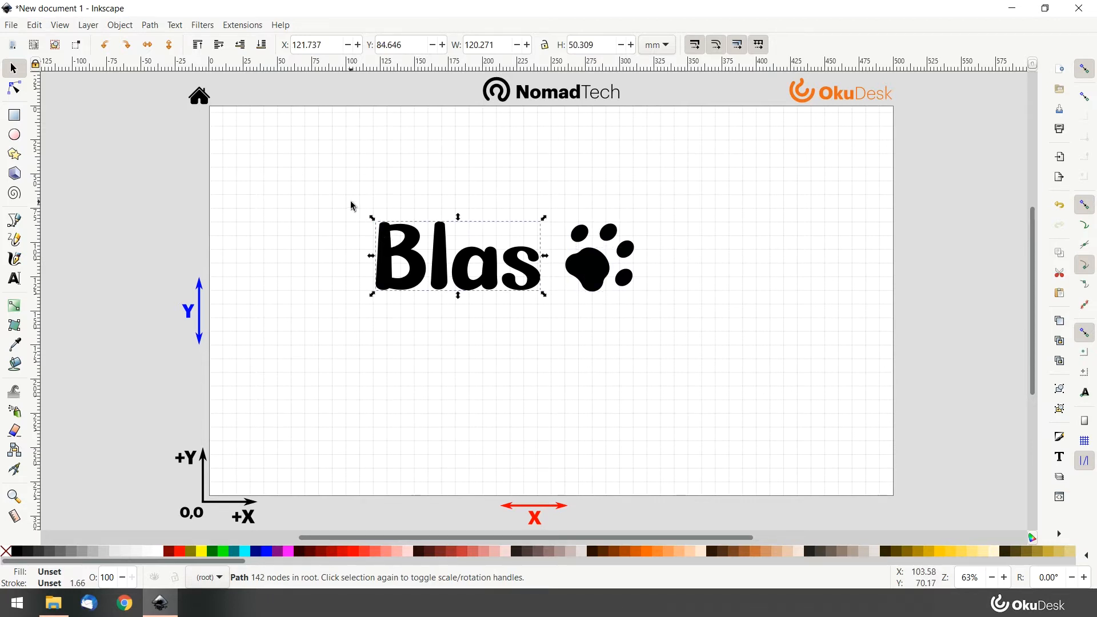
{"action": "left_click", "coordinate": [597, 254]}
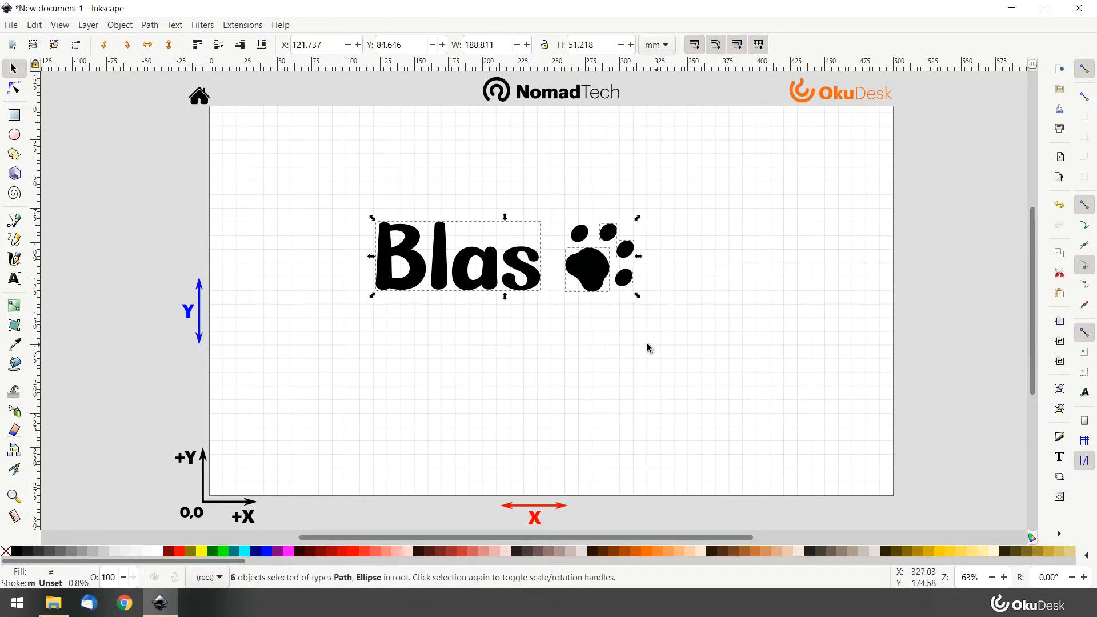
{"action": "left_click", "coordinate": [148, 24]}
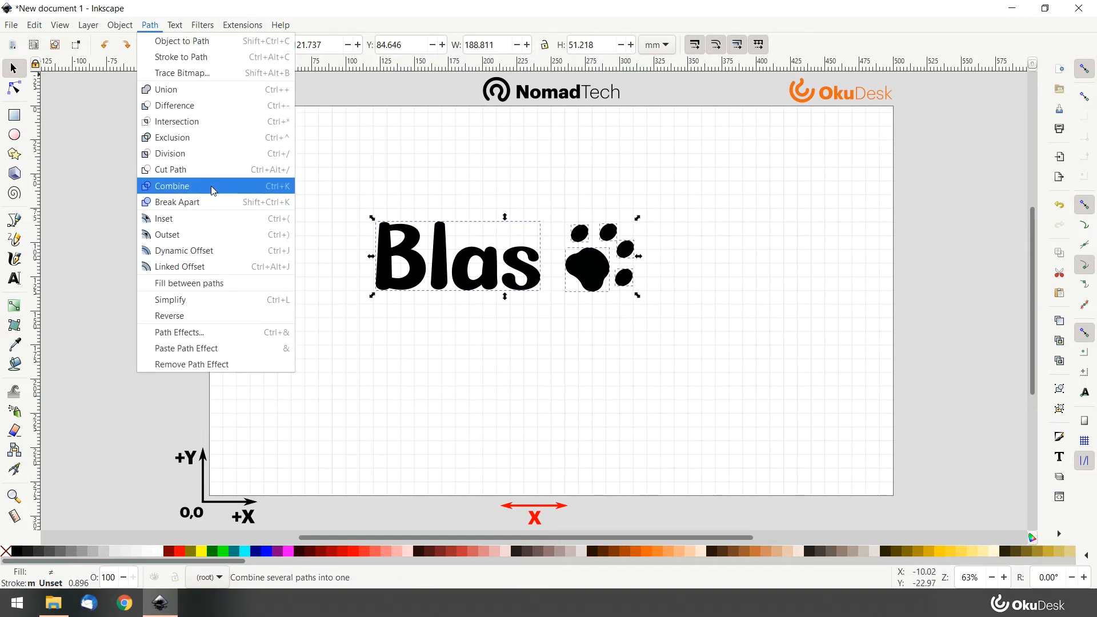
{"action": "left_click", "coordinate": [171, 185]}
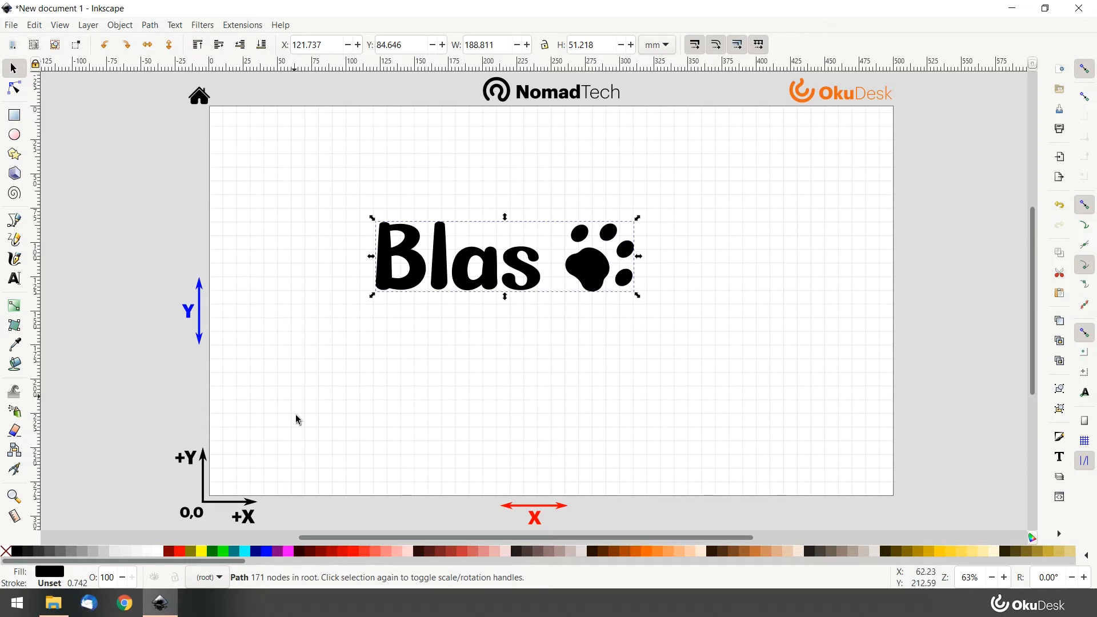
{"action": "mouse_move", "coordinate": [321, 568]}
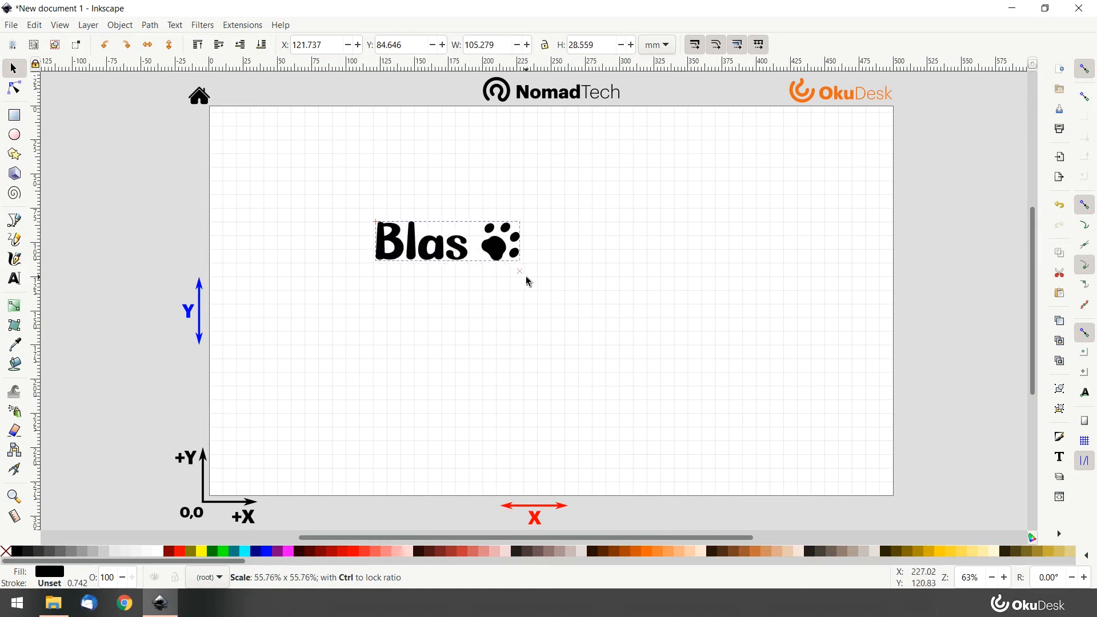
- Resize the combined path proportionally to 10 mm tall, about 36.9 mm wide
{"action": "left_click", "coordinate": [446, 241]}
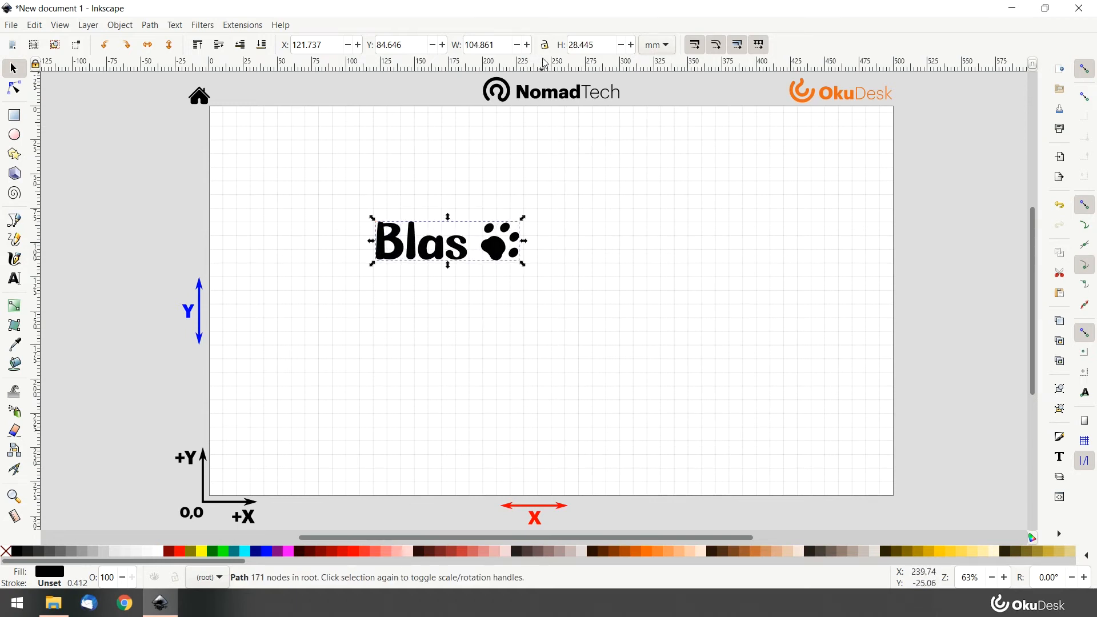
{"action": "mouse_move", "coordinate": [626, 59]}
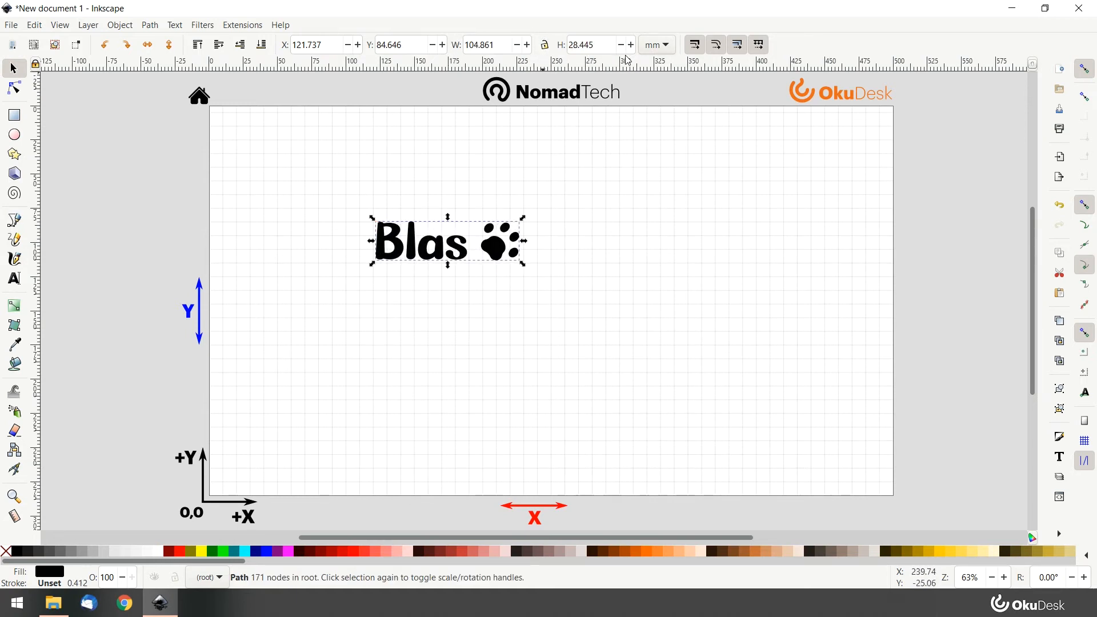
{"action": "left_click", "coordinate": [544, 45]}
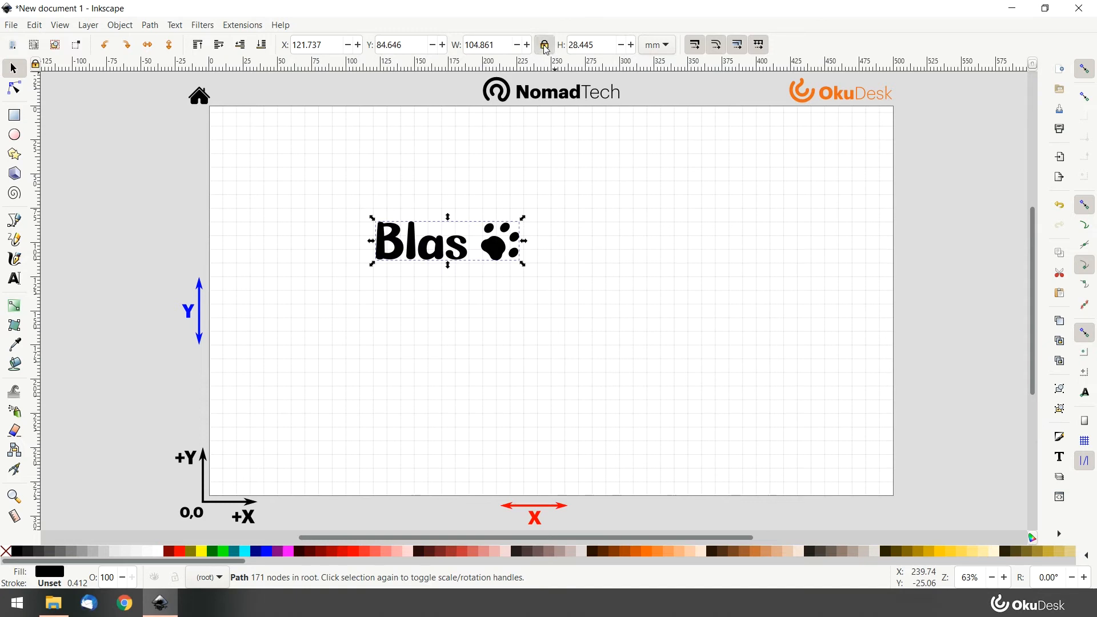
{"action": "triple_click", "coordinate": [597, 45]}
{"action": "type", "text": "10"}
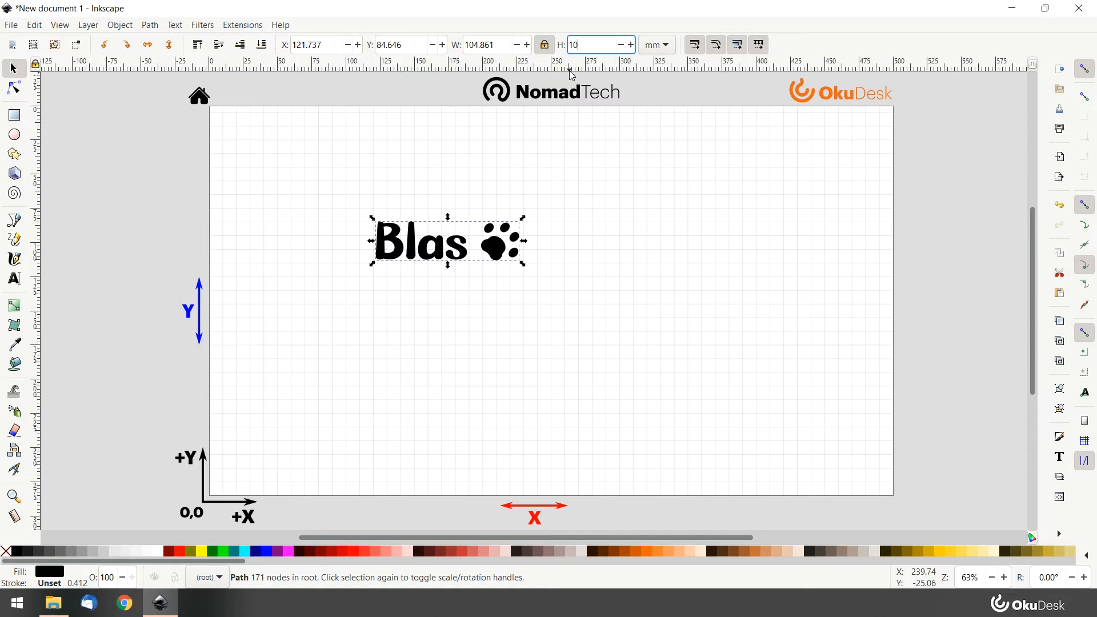
{"action": "key", "text": "Return"}
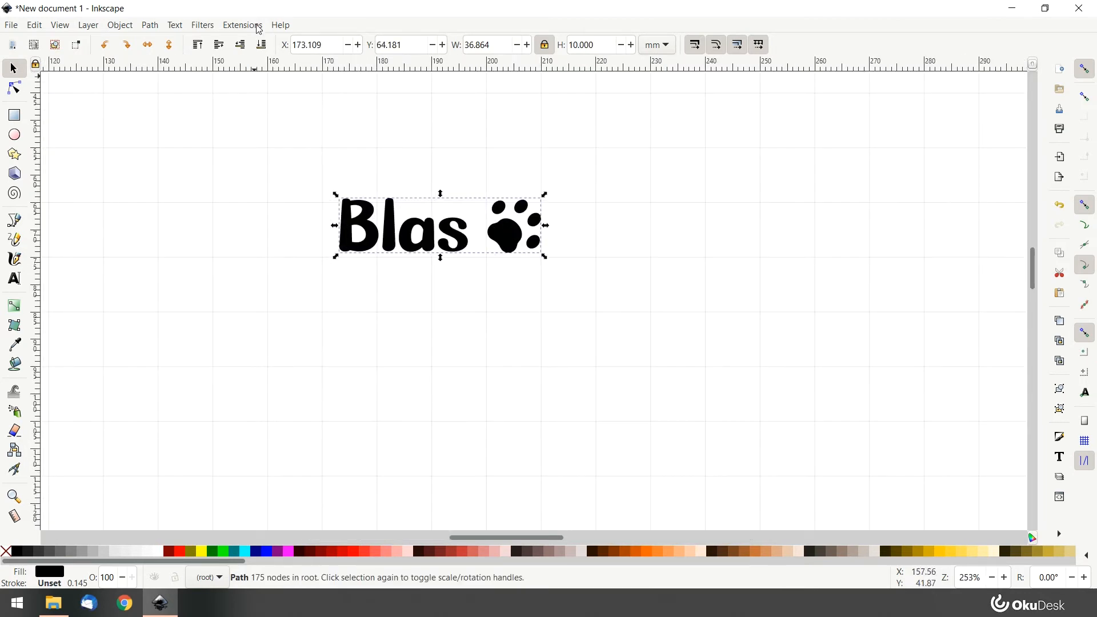
- Start a NomadTech laser engraving job at 350 mm/min speed and 100% power
{"action": "left_click", "coordinate": [241, 24]}
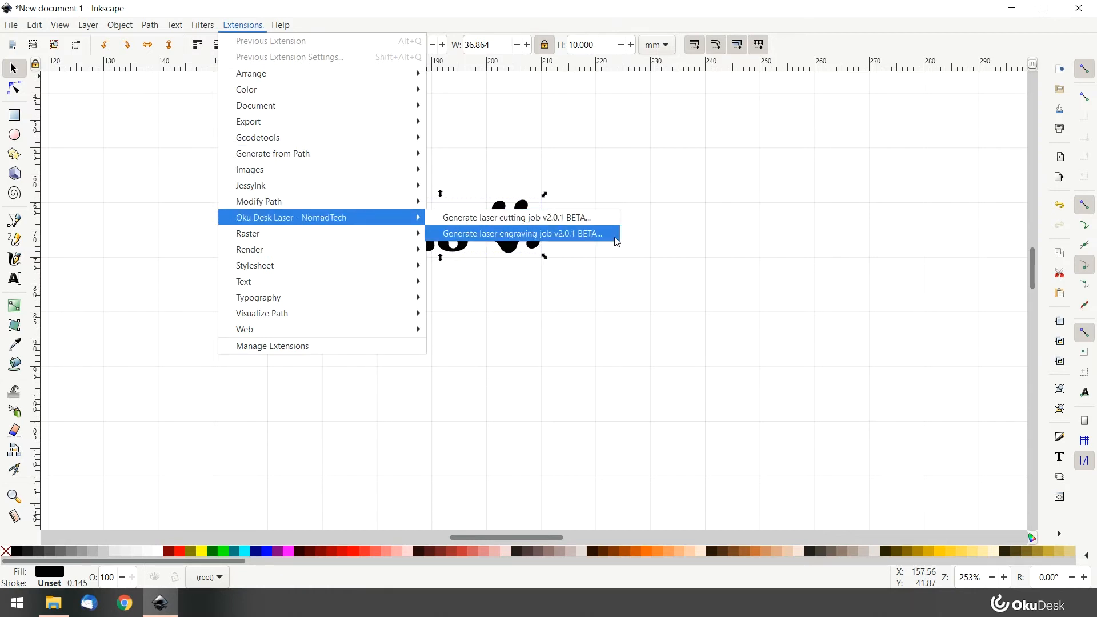
{"action": "left_click", "coordinate": [521, 234]}
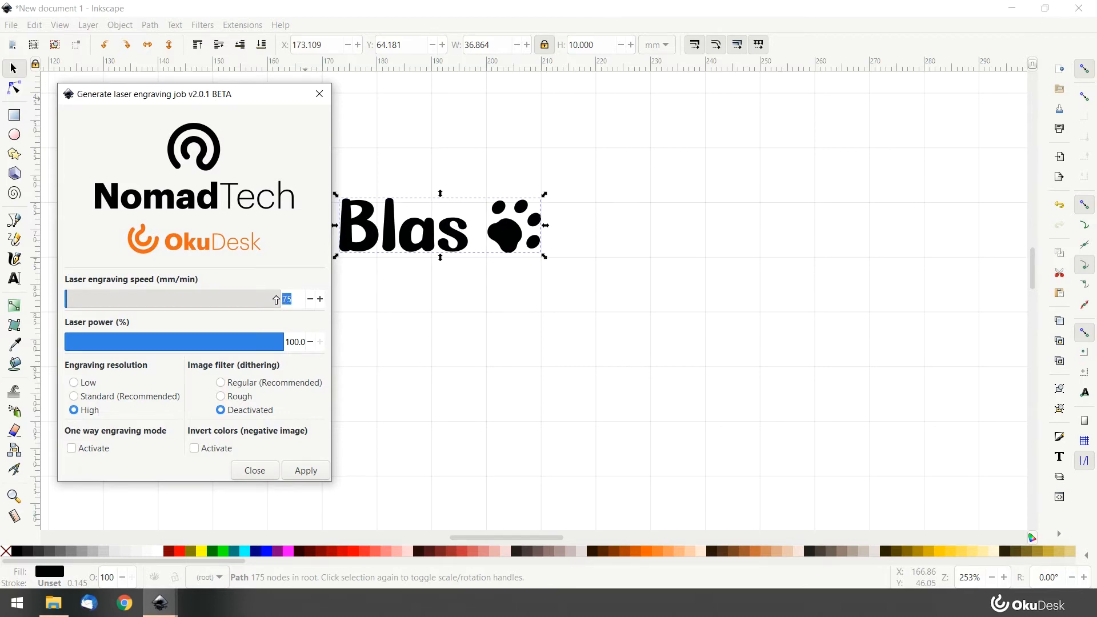
{"action": "type", "text": "350"}
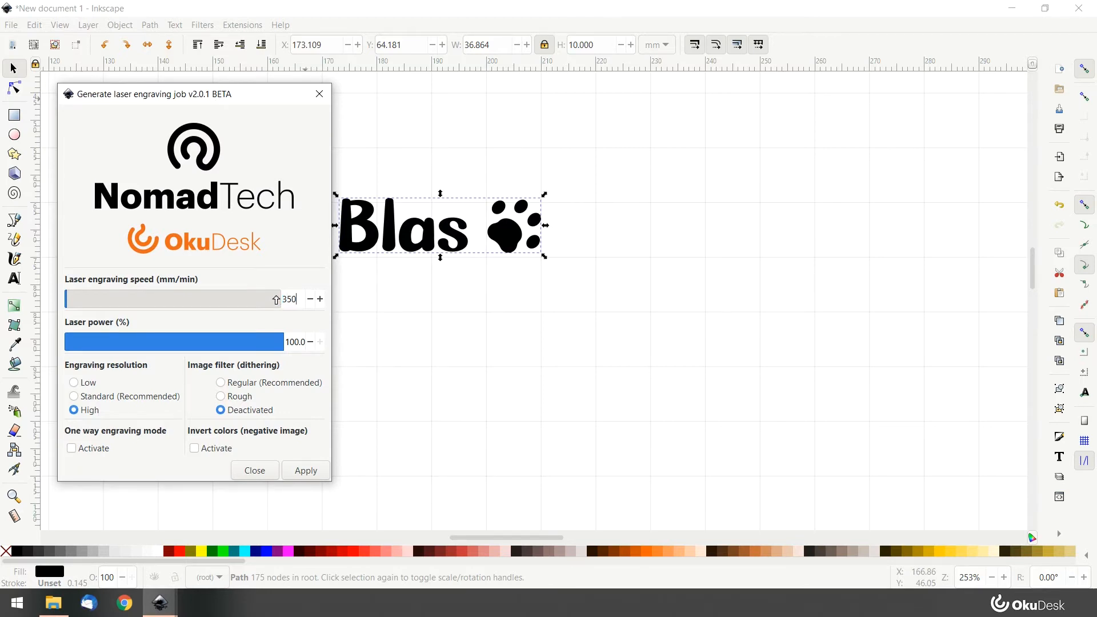
{"action": "triple_click", "coordinate": [295, 342]}
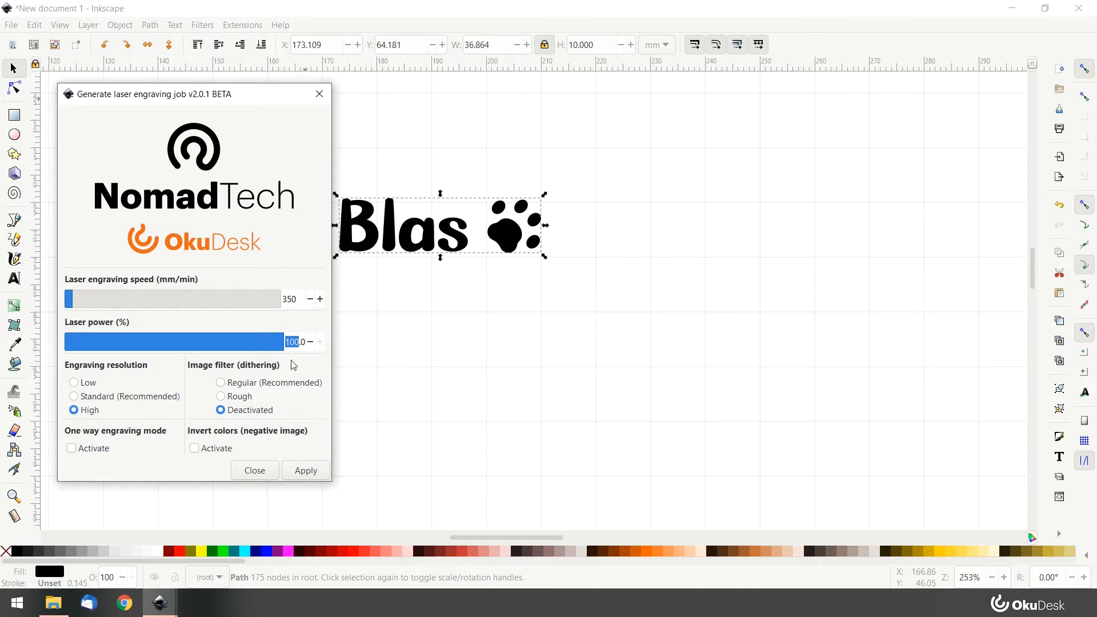
{"action": "mouse_move", "coordinate": [158, 372]}
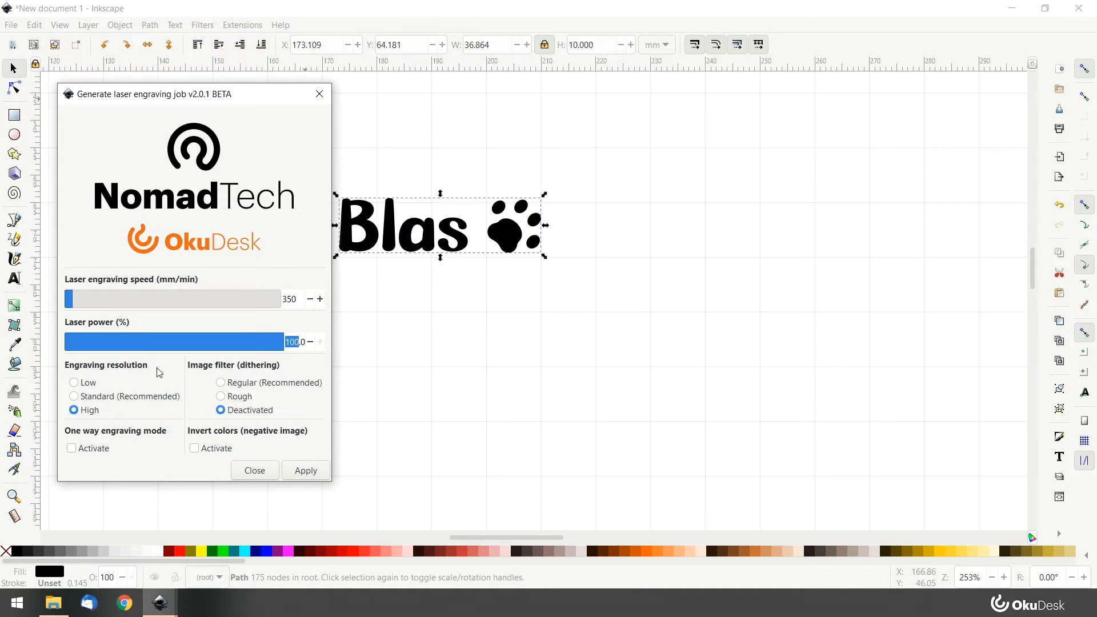
- Choose standard resolution with dithering deactivated and generate the job
{"action": "left_click", "coordinate": [74, 397]}
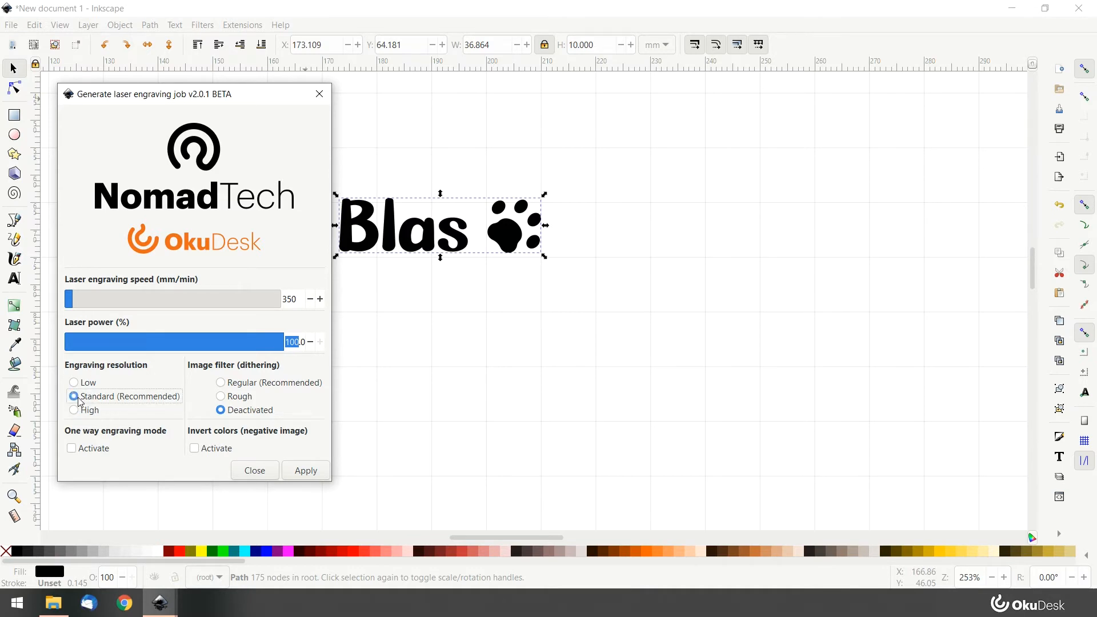
{"action": "mouse_move", "coordinate": [217, 379]}
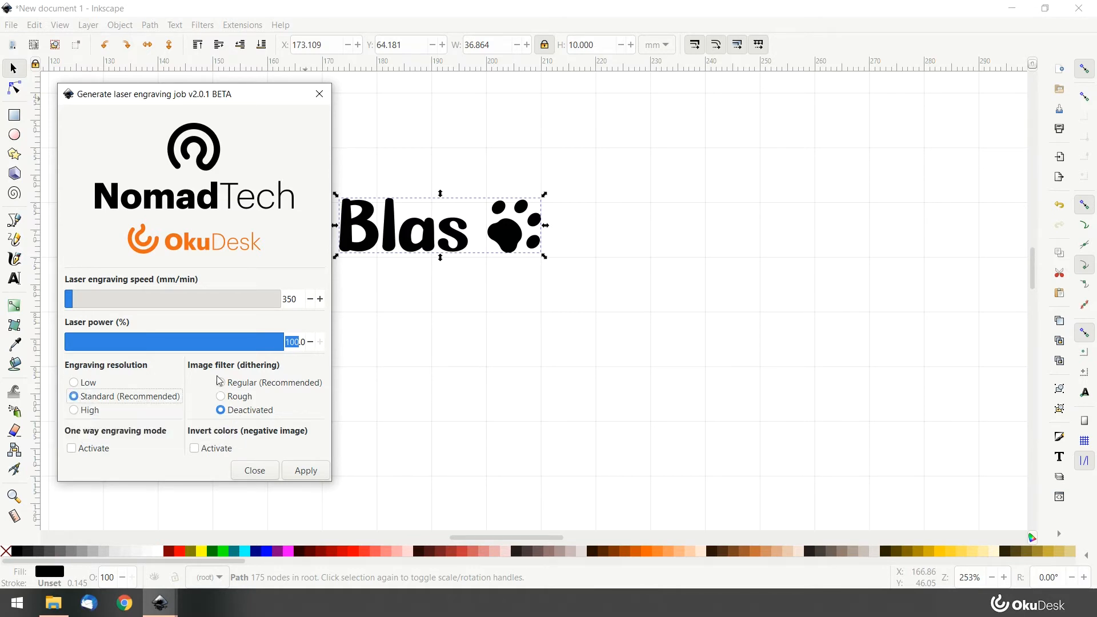
{"action": "left_click", "coordinate": [221, 411]}
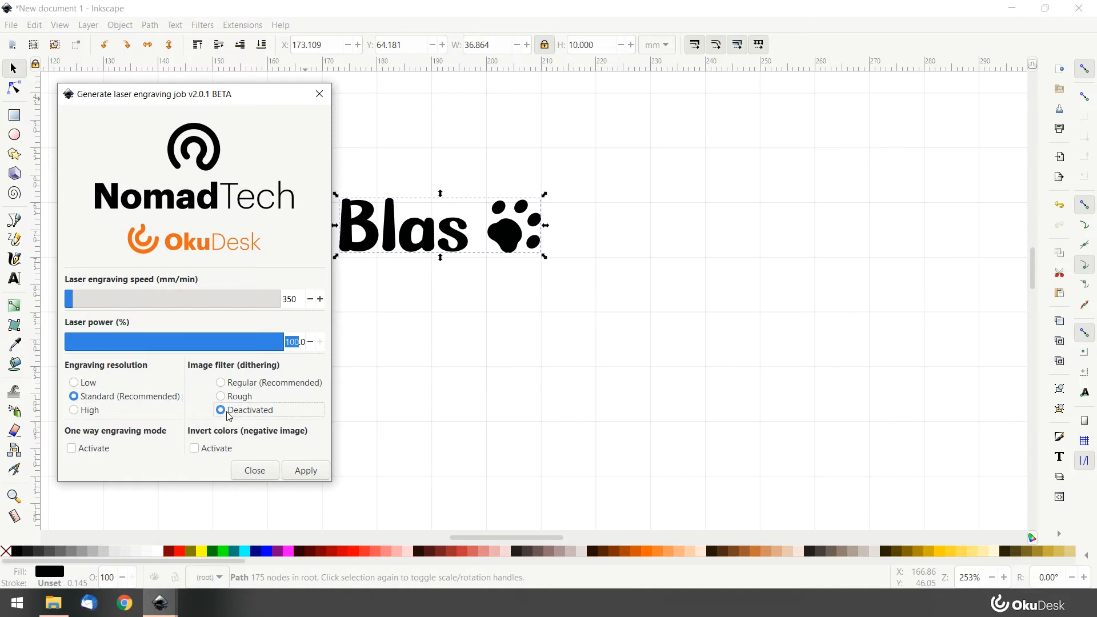
{"action": "mouse_move", "coordinate": [173, 427]}
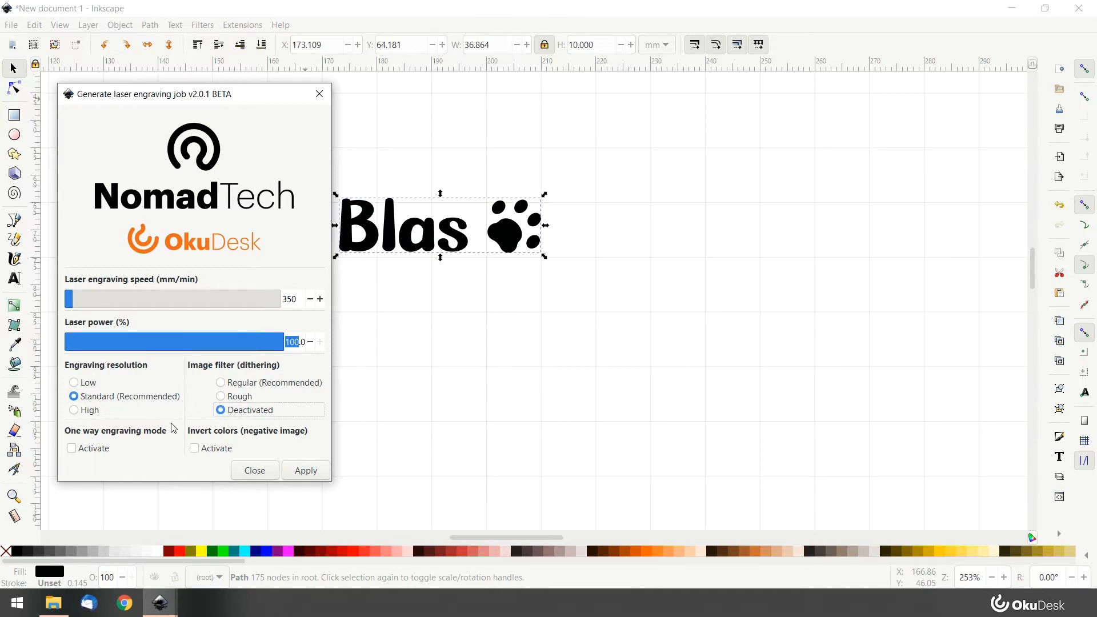
{"action": "mouse_move", "coordinate": [319, 432]}
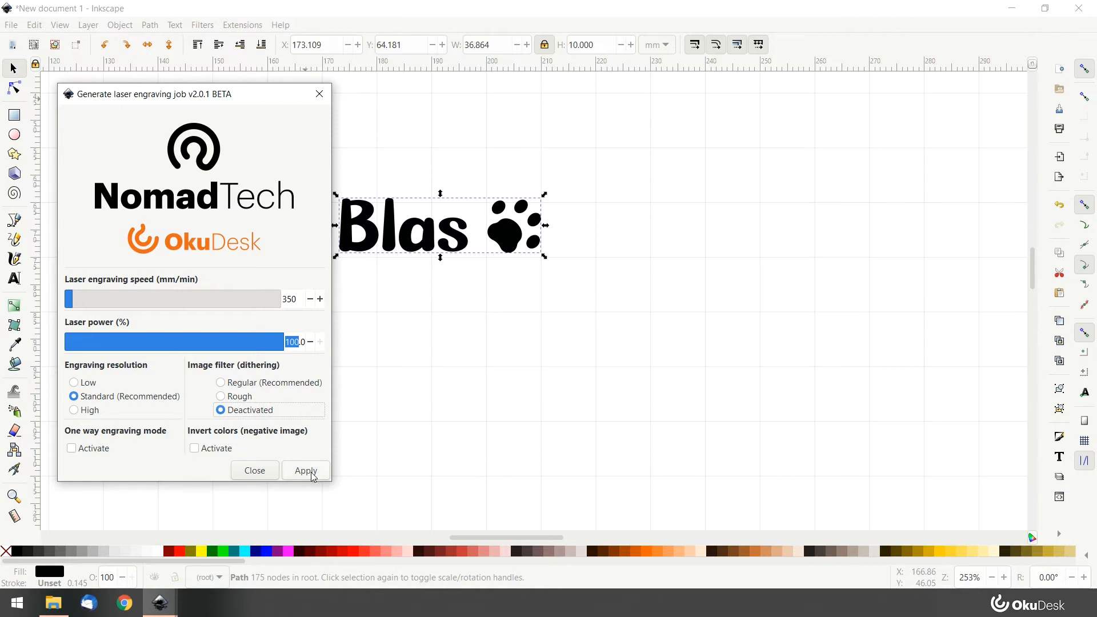
{"action": "left_click", "coordinate": [306, 469]}
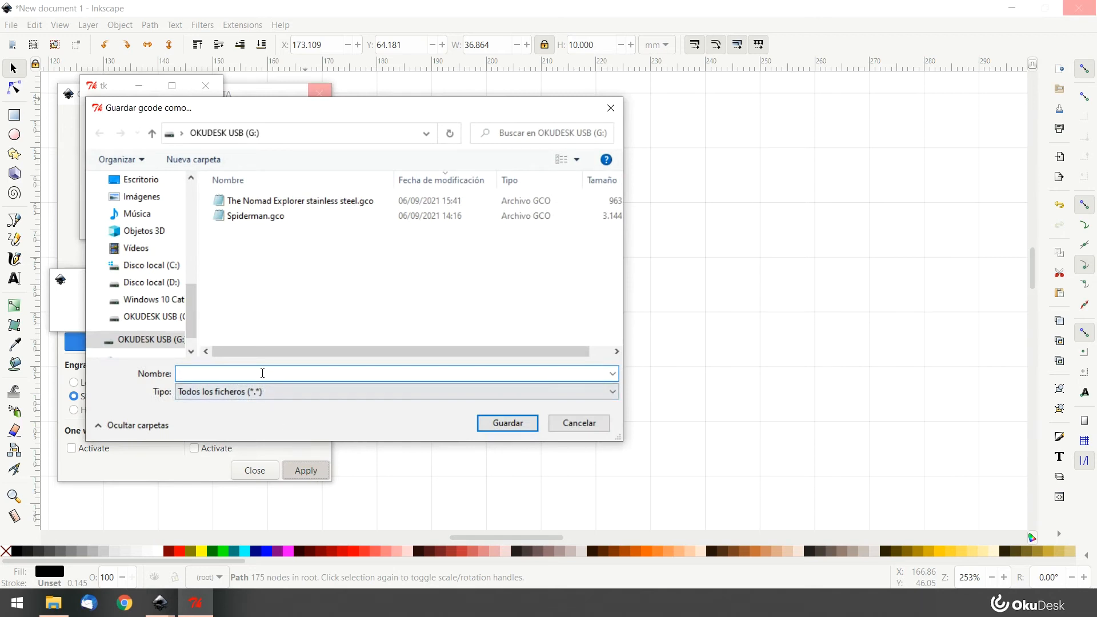
- Save the G-code as Blas.gco on the OKUDESK USB drive and accept the success report
{"action": "type", "text": "B"}
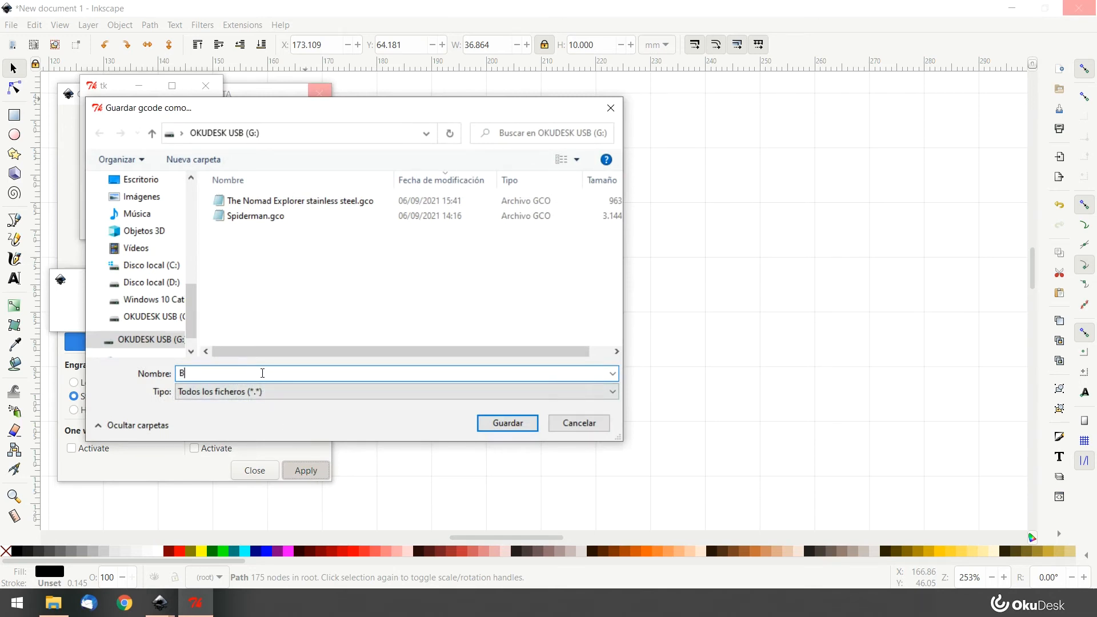
{"action": "type", "text": "las"}
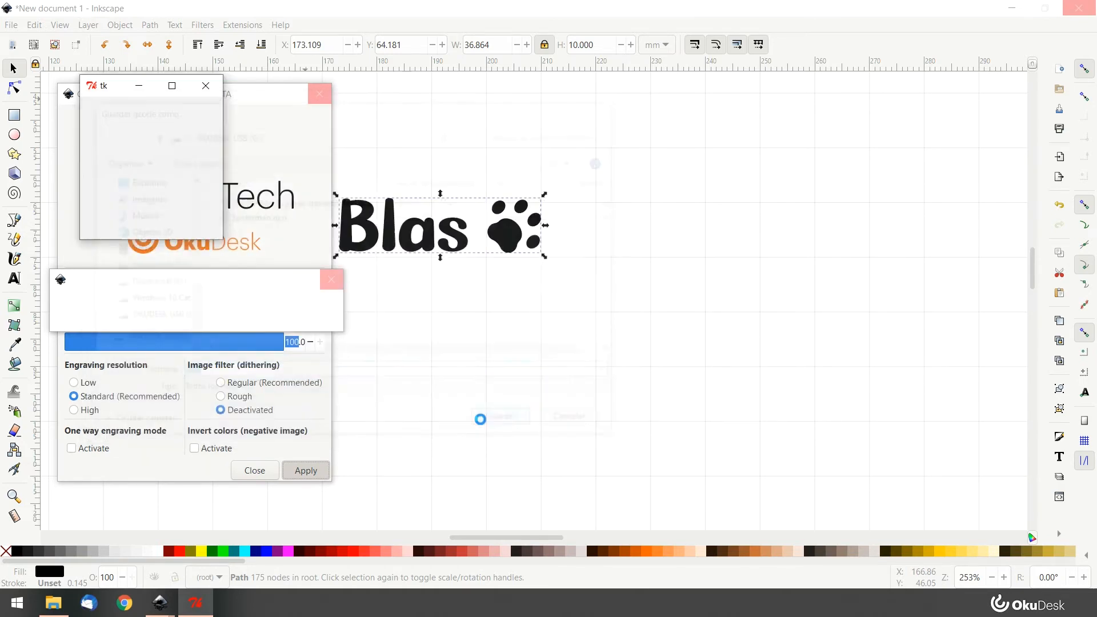
{"action": "left_click", "coordinate": [306, 469]}
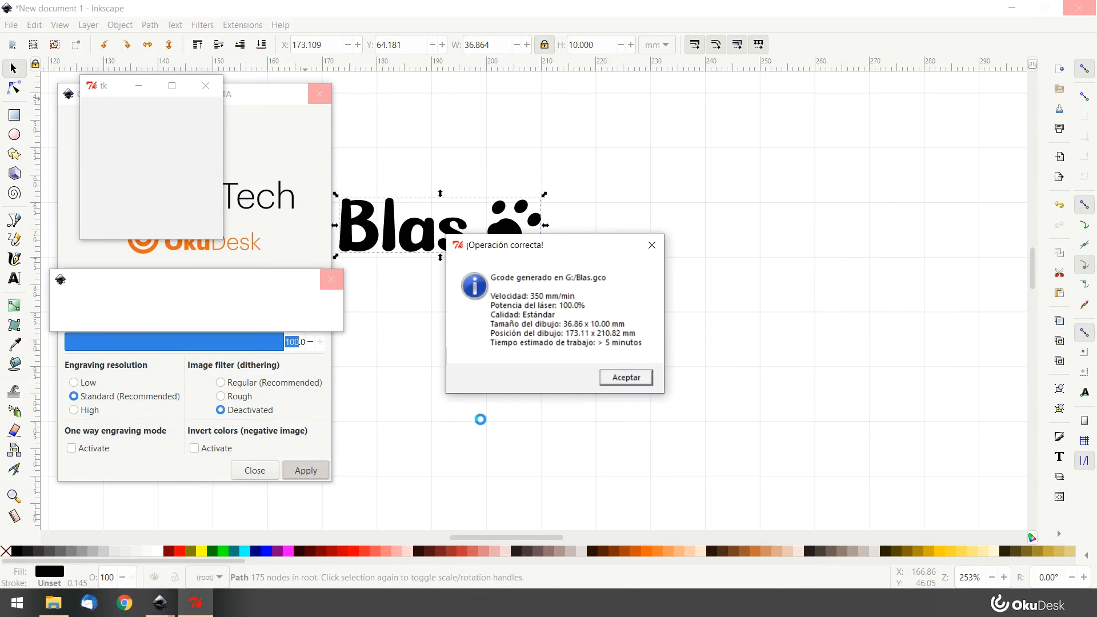
{"action": "mouse_move", "coordinate": [461, 270]}
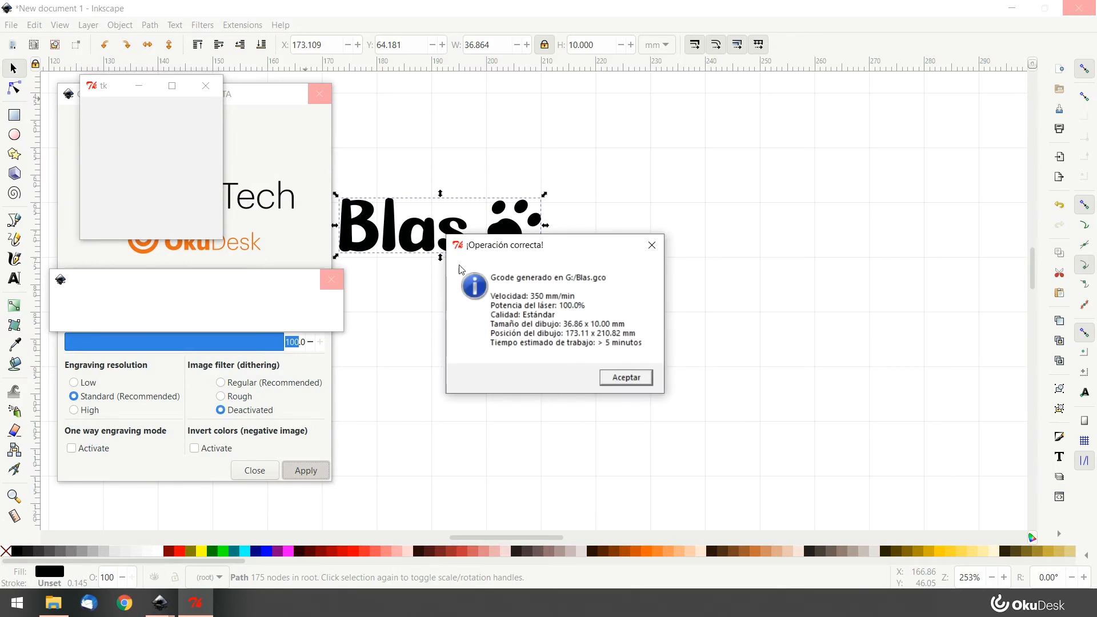
{"action": "mouse_move", "coordinate": [643, 383]}
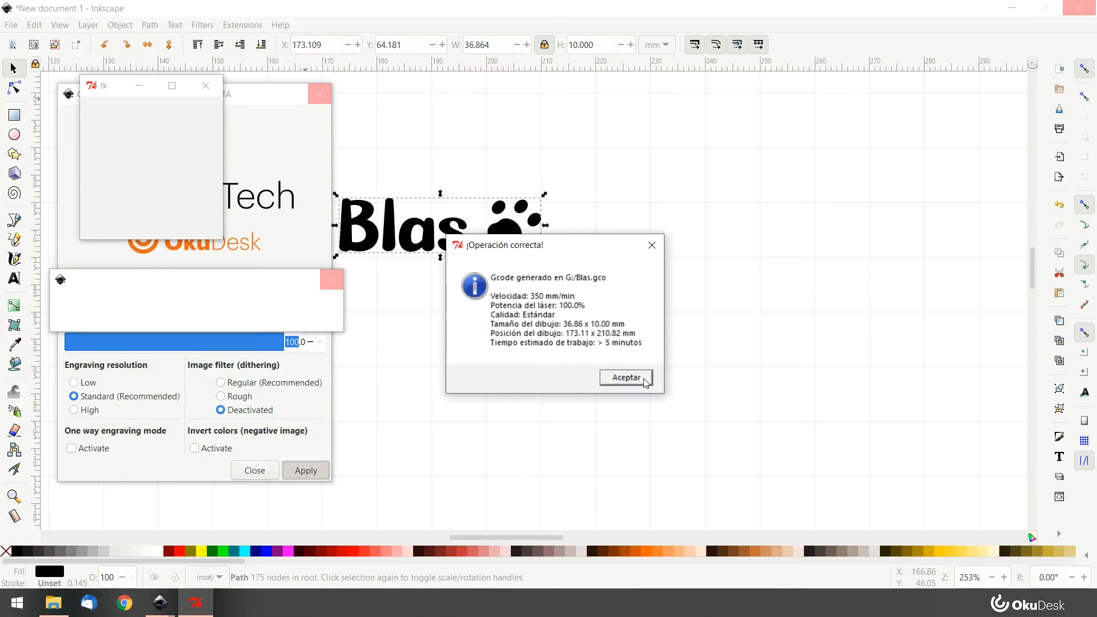
{"action": "left_click", "coordinate": [624, 378]}
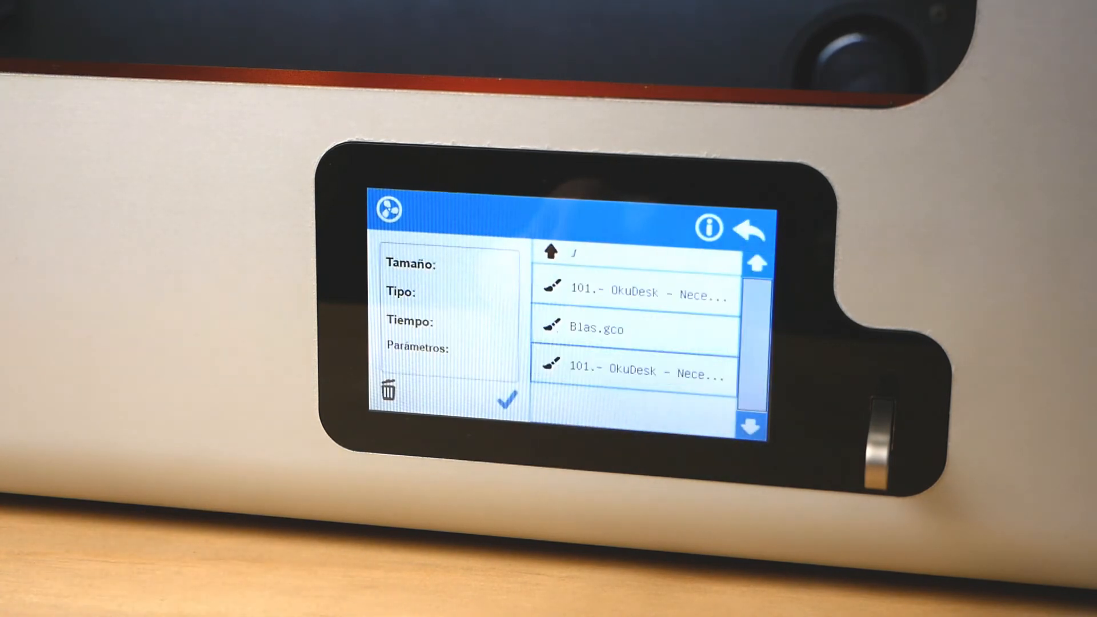
- Load Blas.gco from the file list onto the OkuDesk machine
{"action": "left_click", "coordinate": [630, 328]}
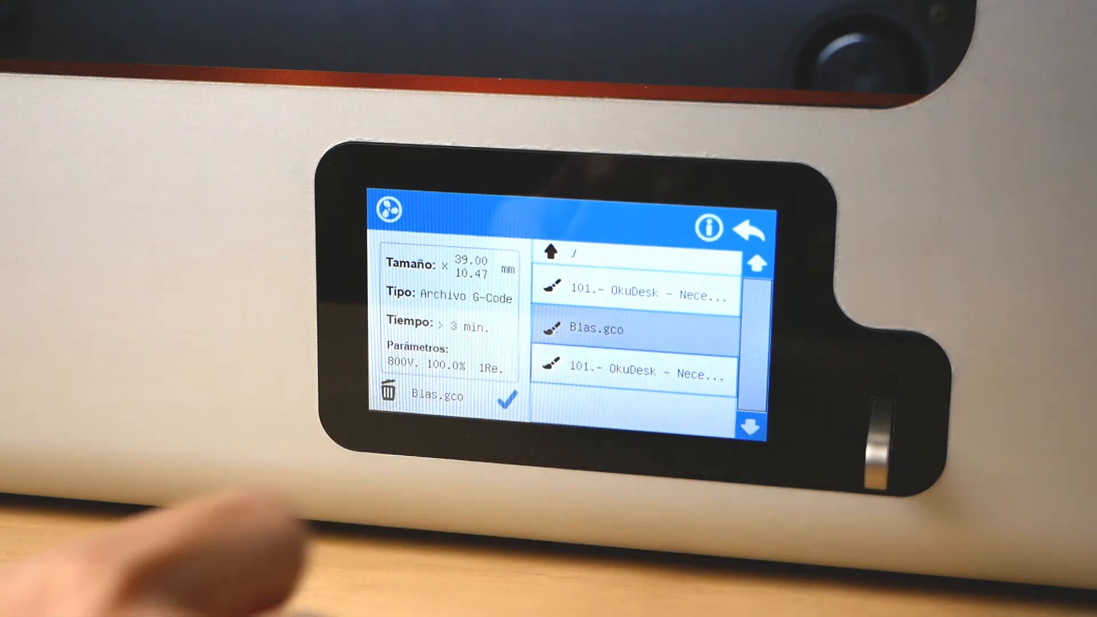
{"action": "left_click", "coordinate": [506, 401]}
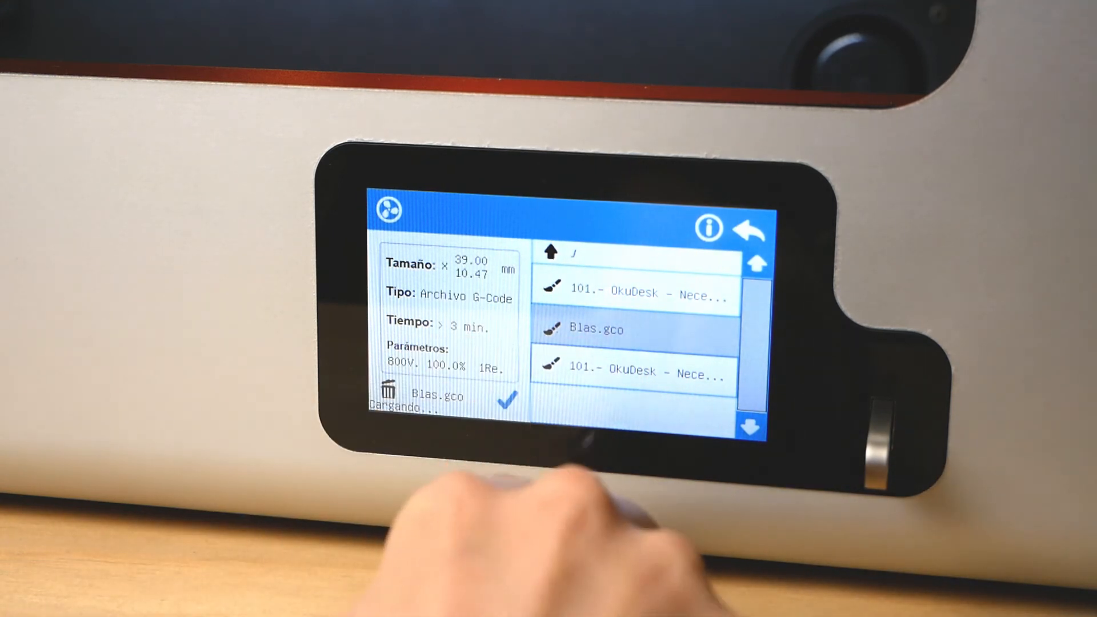
{"action": "left_click", "coordinate": [596, 329]}
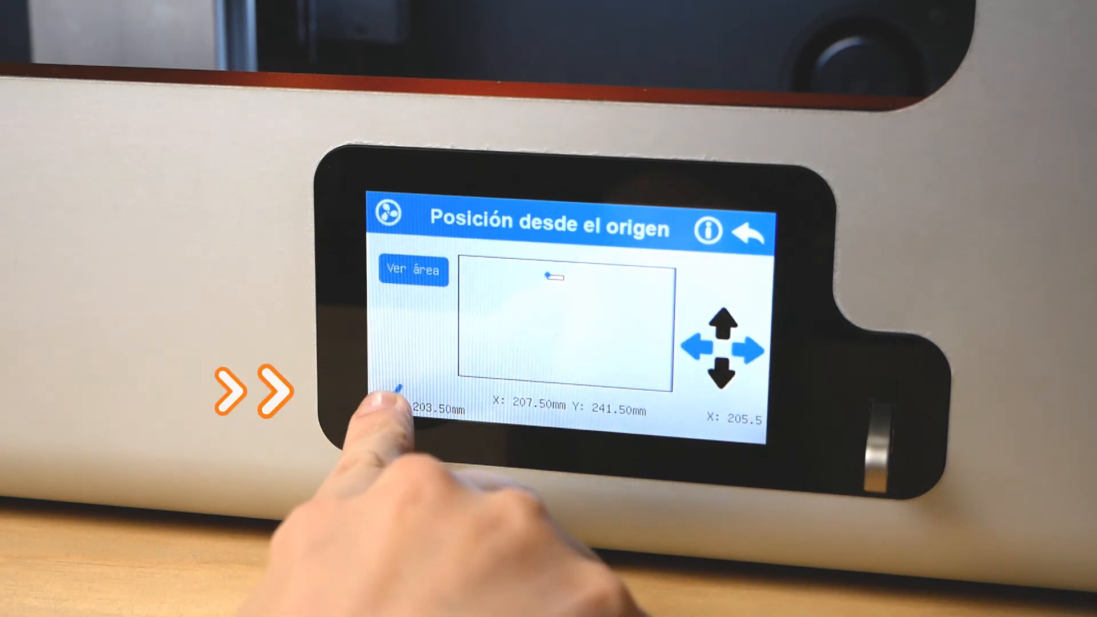
- Confirm the origin position at X 207.5, Y 241.5 mm and launch the engraving
{"action": "left_click", "coordinate": [747, 231]}
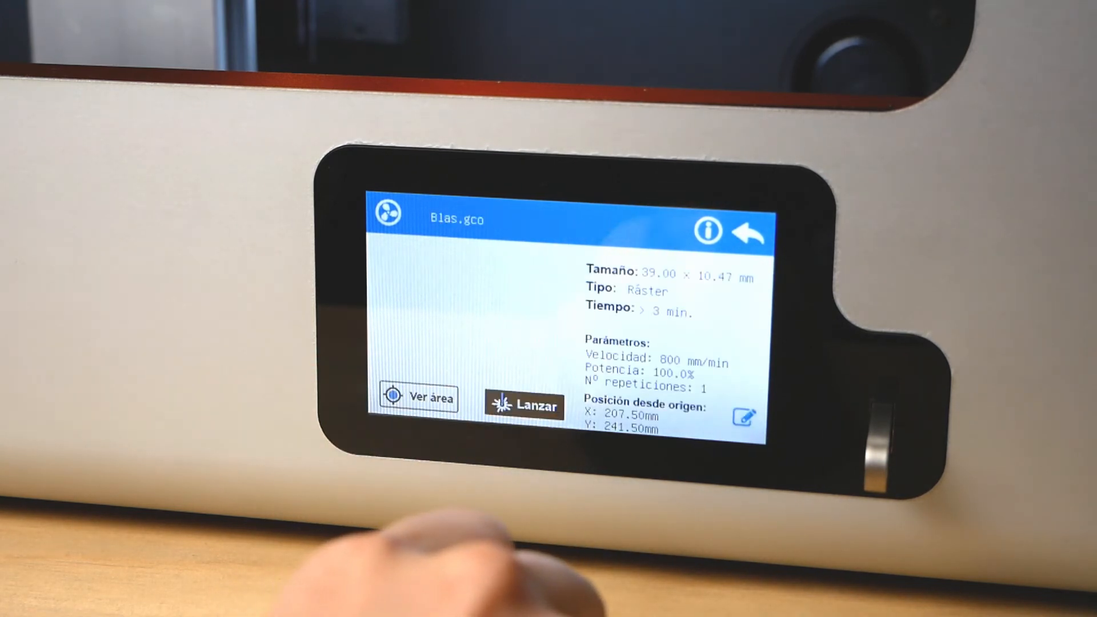
{"action": "left_click", "coordinate": [418, 397]}
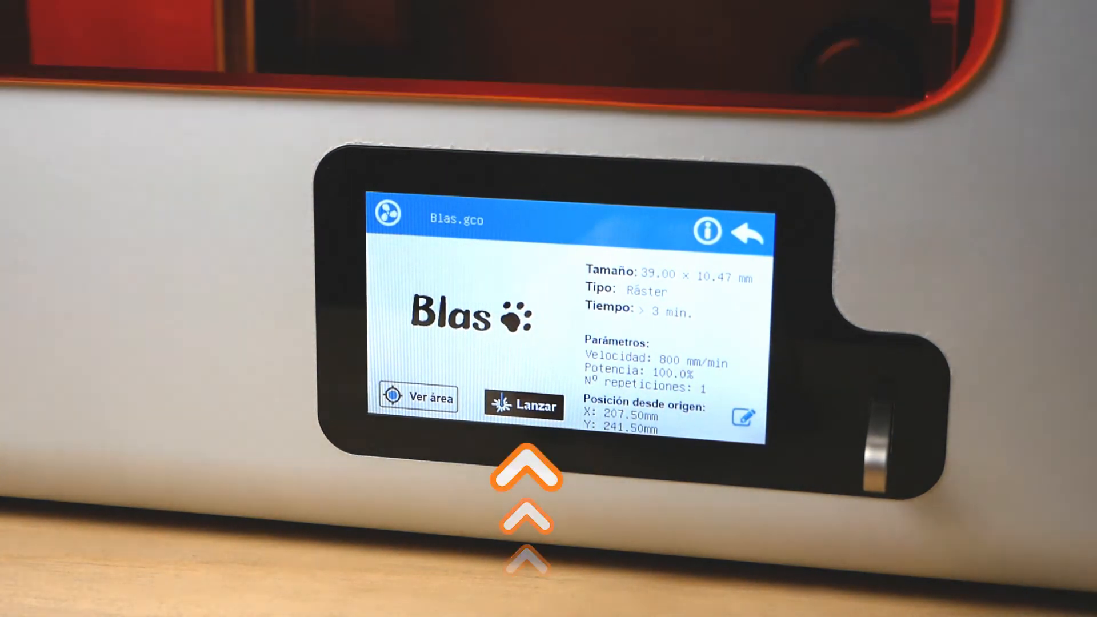
{"action": "left_click", "coordinate": [523, 405]}
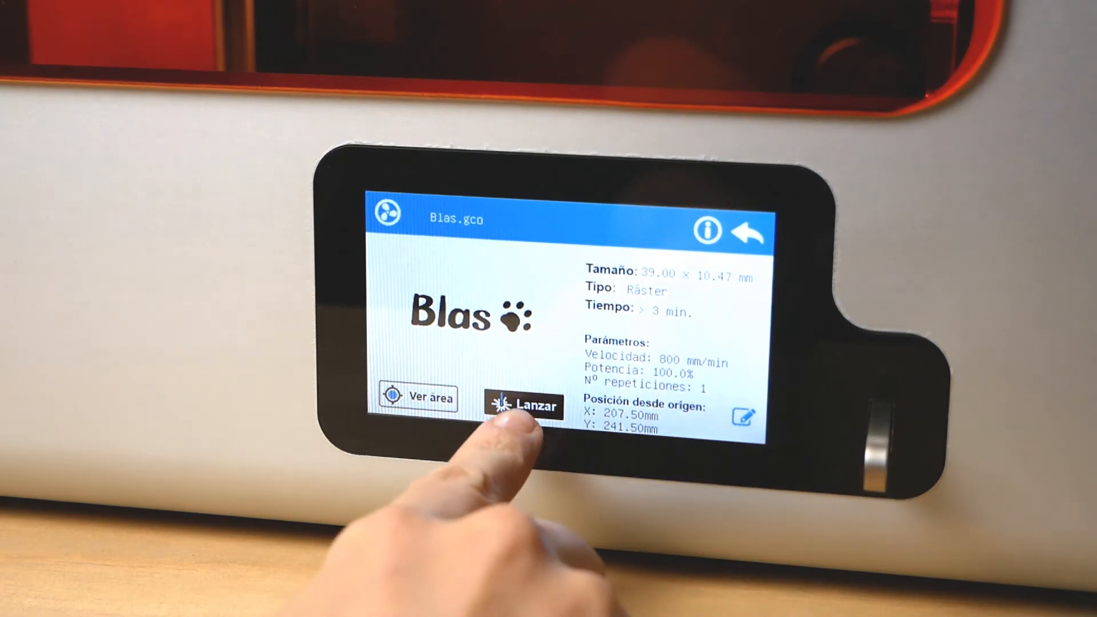